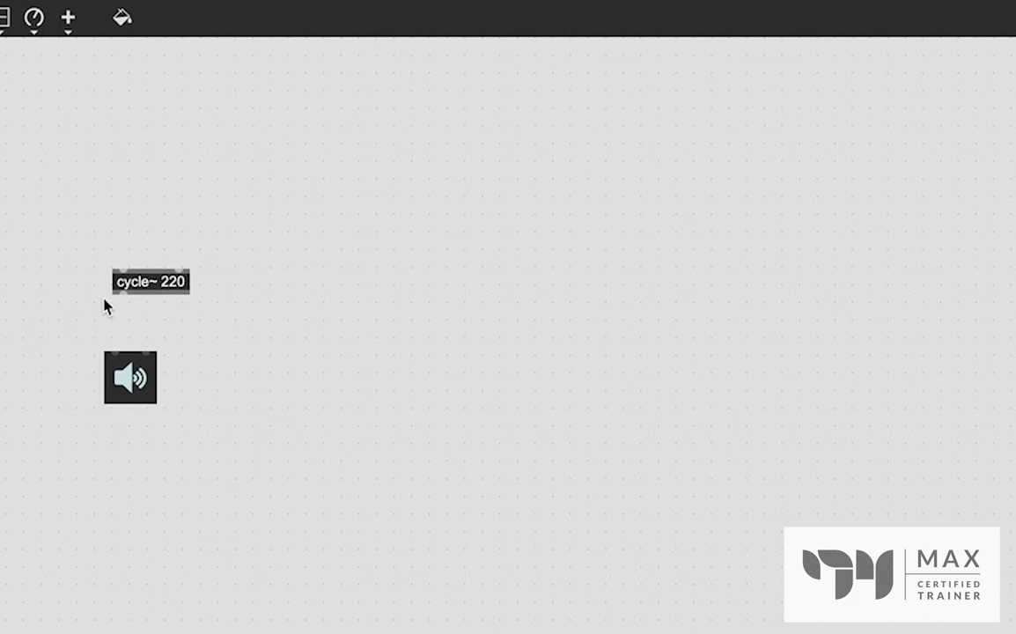
Insert a *~ 1. gain stage from cycle~ 220 to ezdac~, with a float number box for level
{"action": "type", "text": "*"}
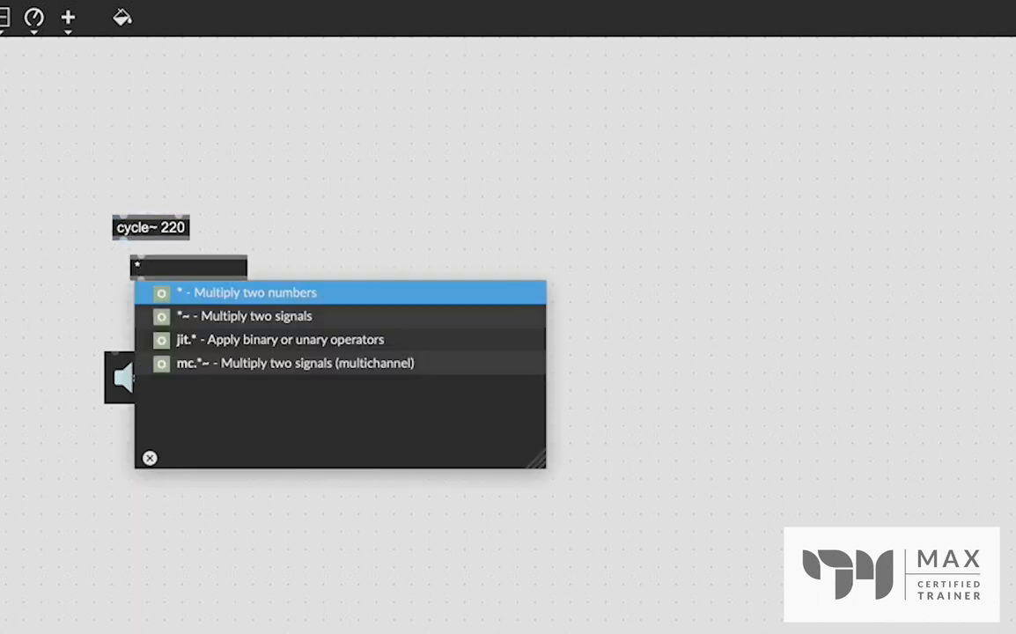
{"action": "left_click", "coordinate": [245, 315]}
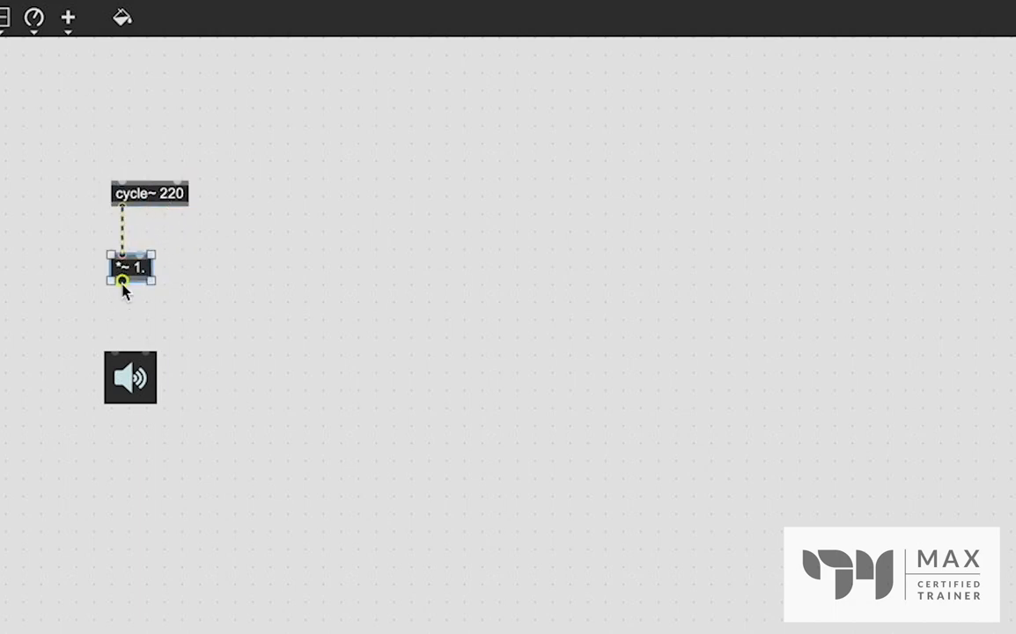
{"action": "left_click_drag", "start_coordinate": [121, 282], "coordinate": [148, 352]}
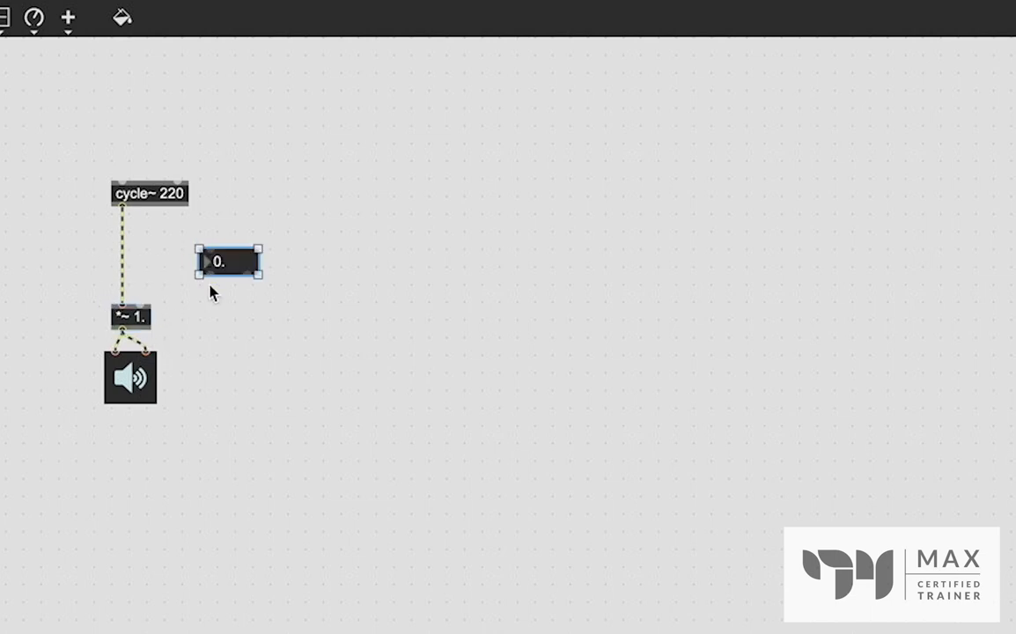
{"action": "left_click_drag", "start_coordinate": [201, 280], "coordinate": [119, 304]}
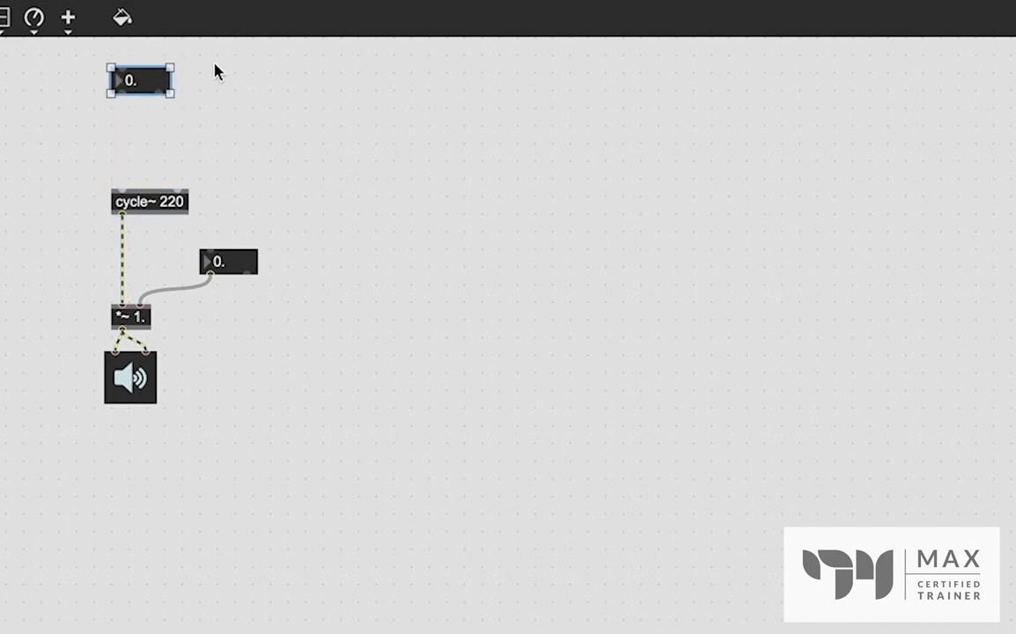
Place * 1. between the top number box and cycle~'s frequency inlet, then start the * 2. copy
{"action": "left_click", "coordinate": [351, 122]}
{"action": "type", "text": "* 1."}
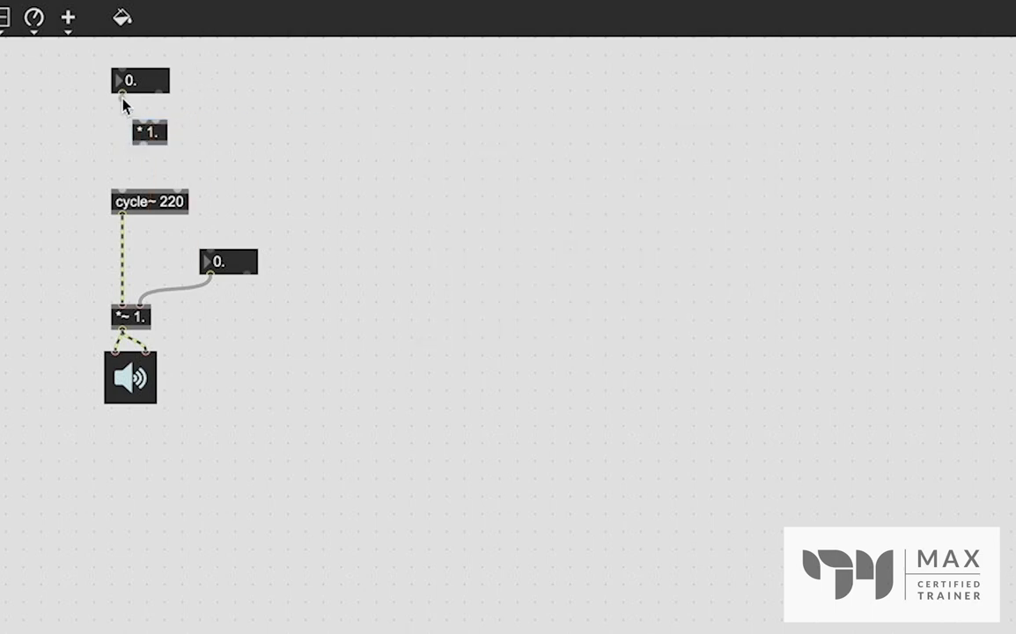
{"action": "left_click", "coordinate": [131, 132]}
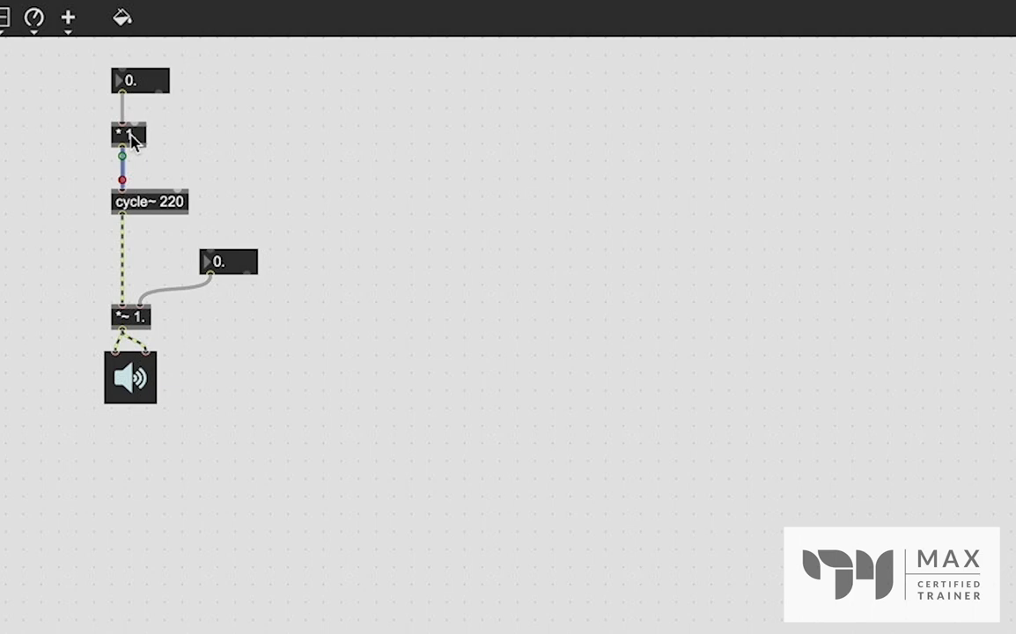
{"action": "left_click", "coordinate": [129, 134]}
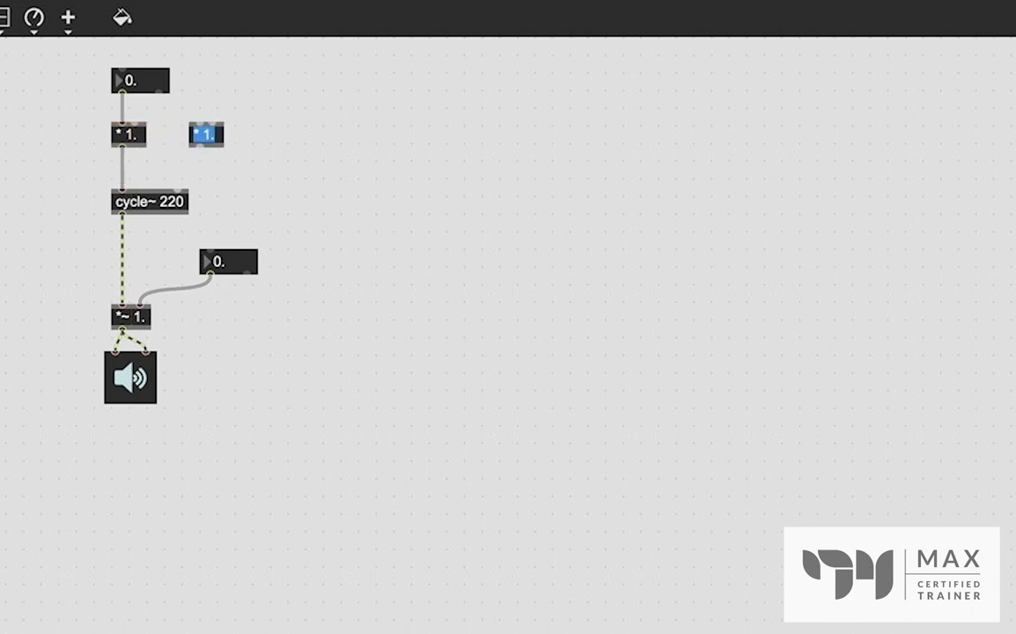
{"action": "type", "text": "2"}
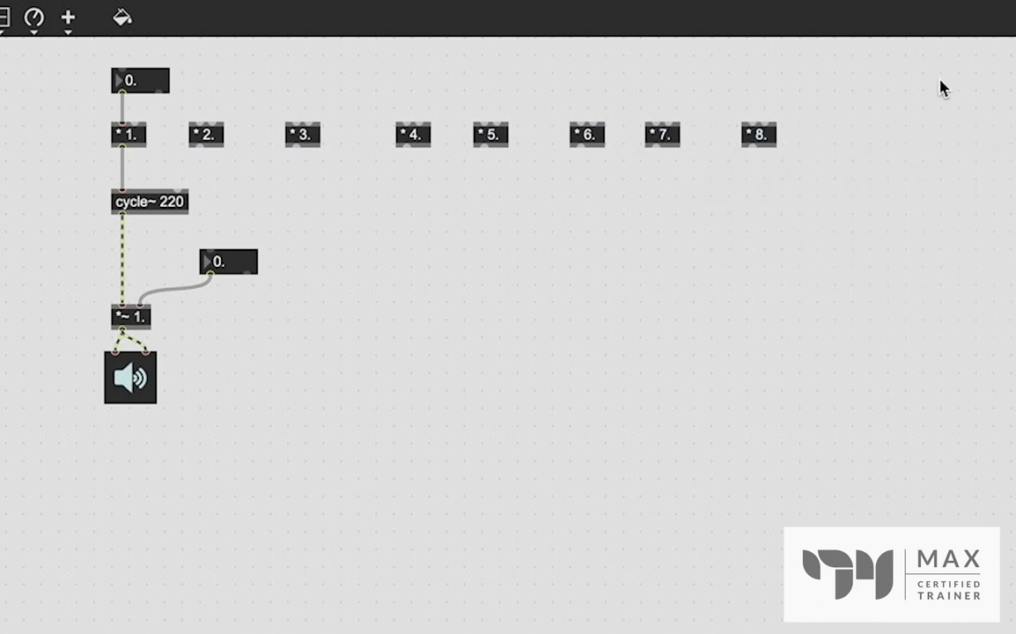
{"action": "mouse_move", "coordinate": [747, 74]}
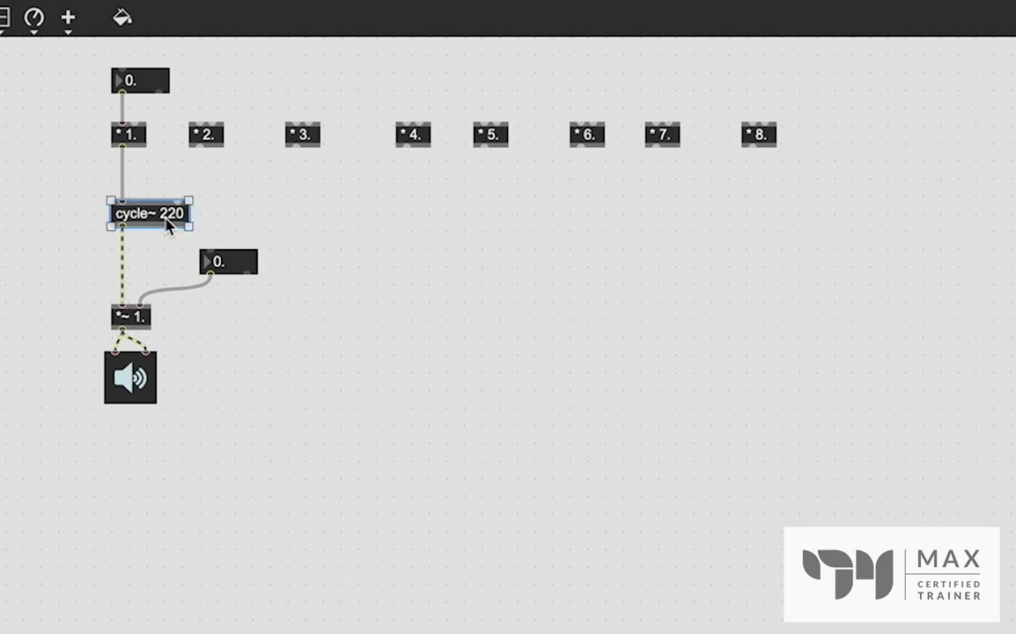
Move cycle~ lower and wire the base frequency number box into * 4. and * 5
{"action": "left_click_drag", "start_coordinate": [149, 214], "coordinate": [149, 262]}
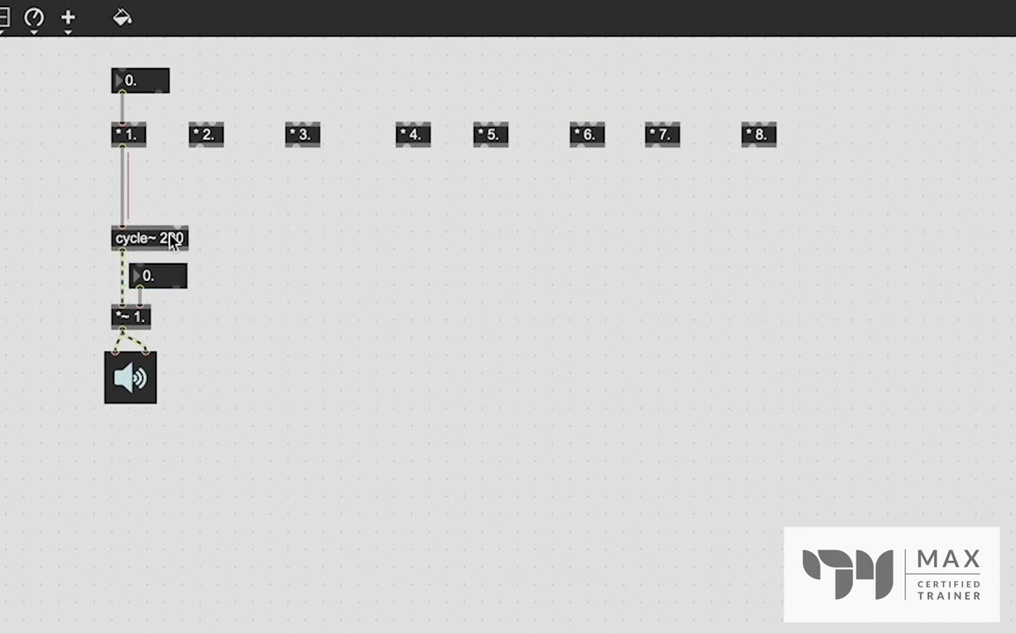
{"action": "left_click", "coordinate": [149, 239]}
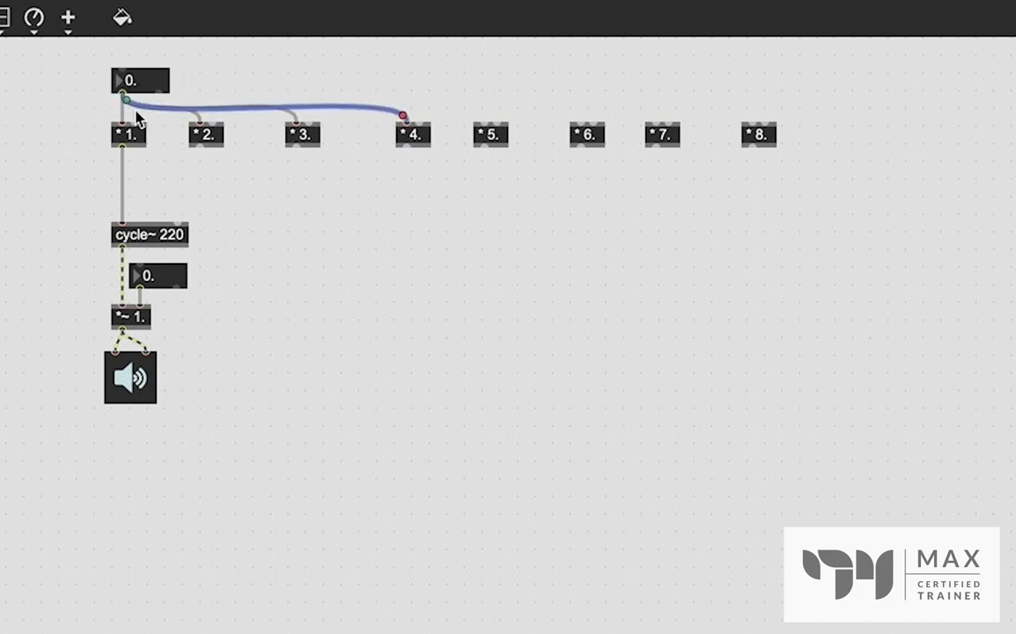
{"action": "left_click_drag", "start_coordinate": [404, 114], "coordinate": [480, 117]}
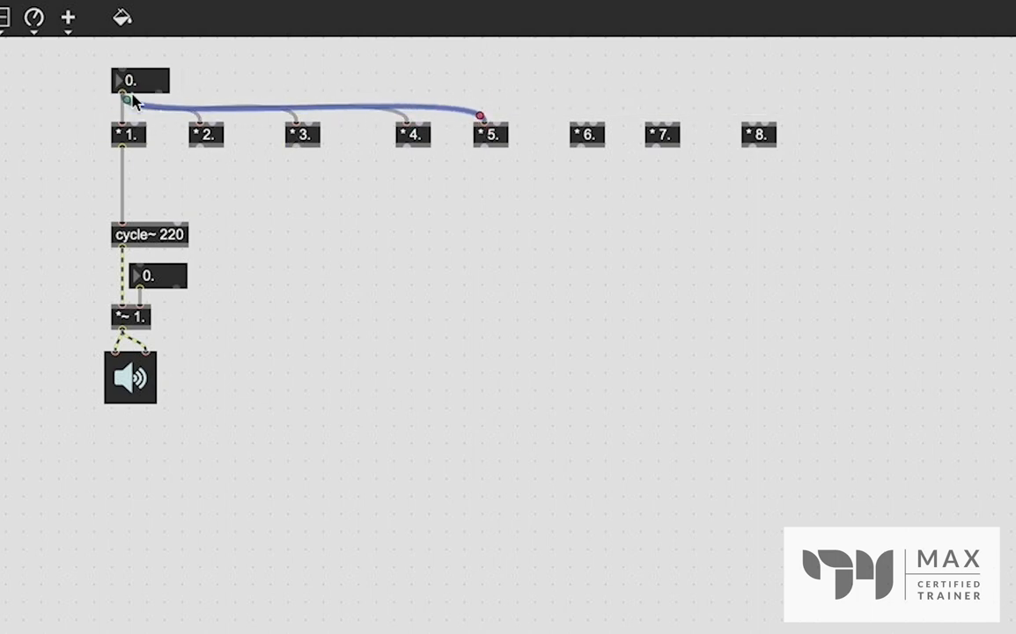
{"action": "left_click_drag", "start_coordinate": [481, 115], "coordinate": [581, 119]}
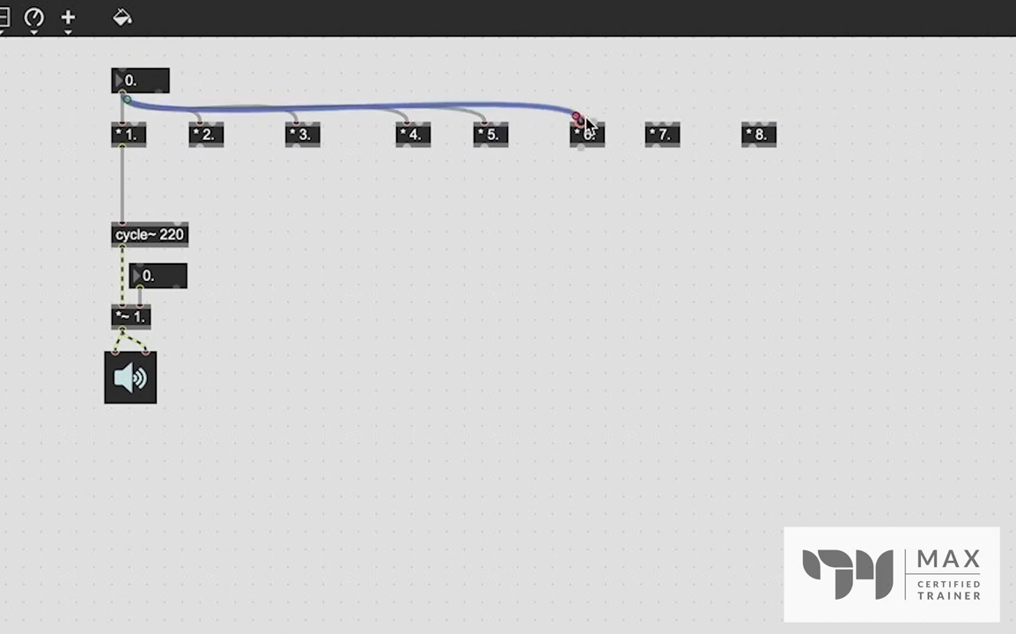
{"action": "mouse_move", "coordinate": [656, 123]}
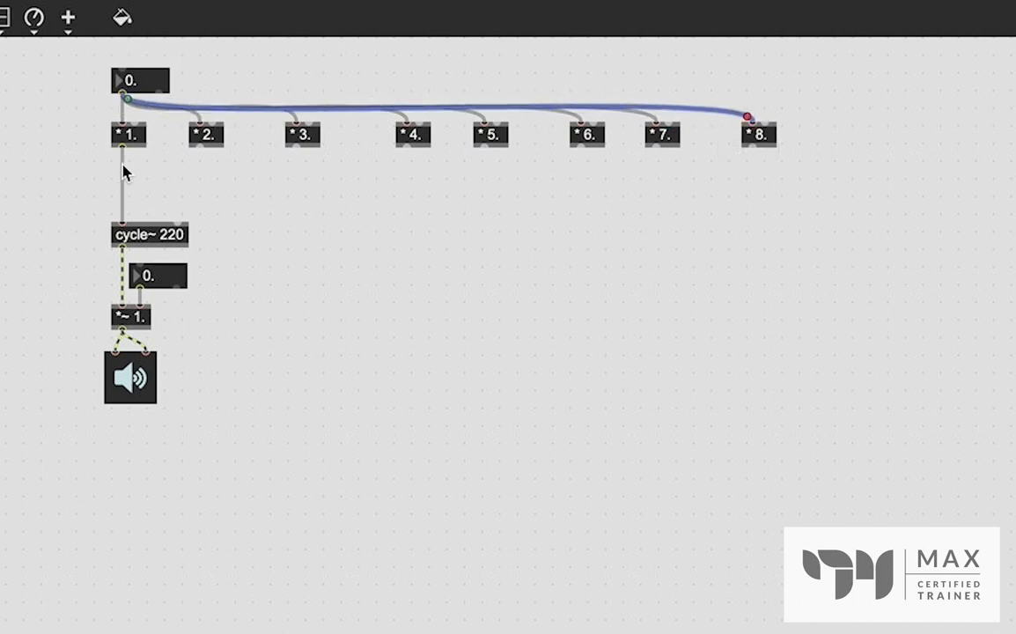
{"action": "mouse_move", "coordinate": [126, 196]}
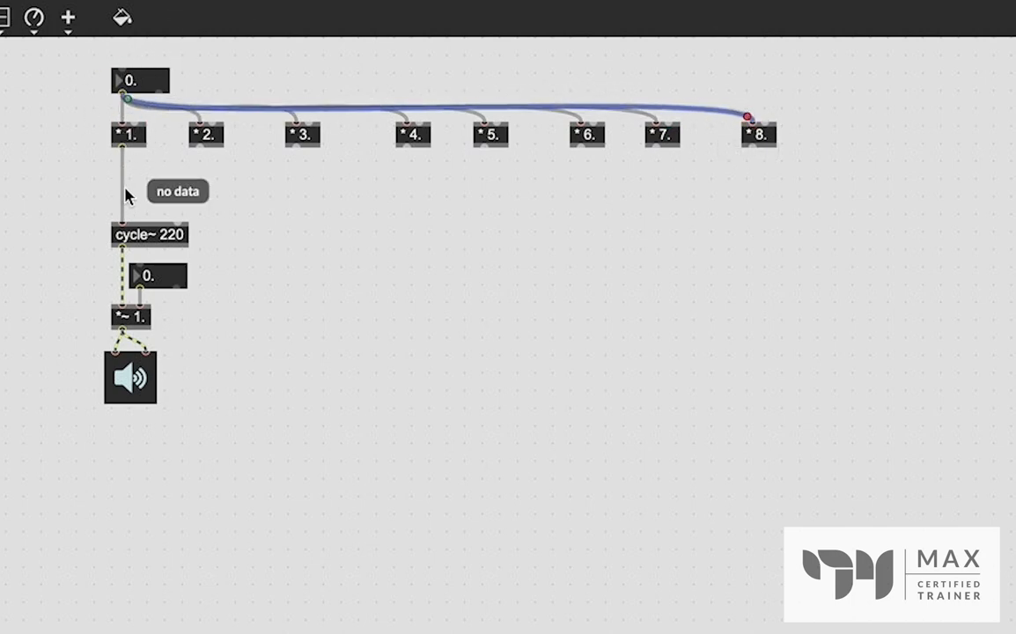
{"action": "mouse_move", "coordinate": [277, 227]}
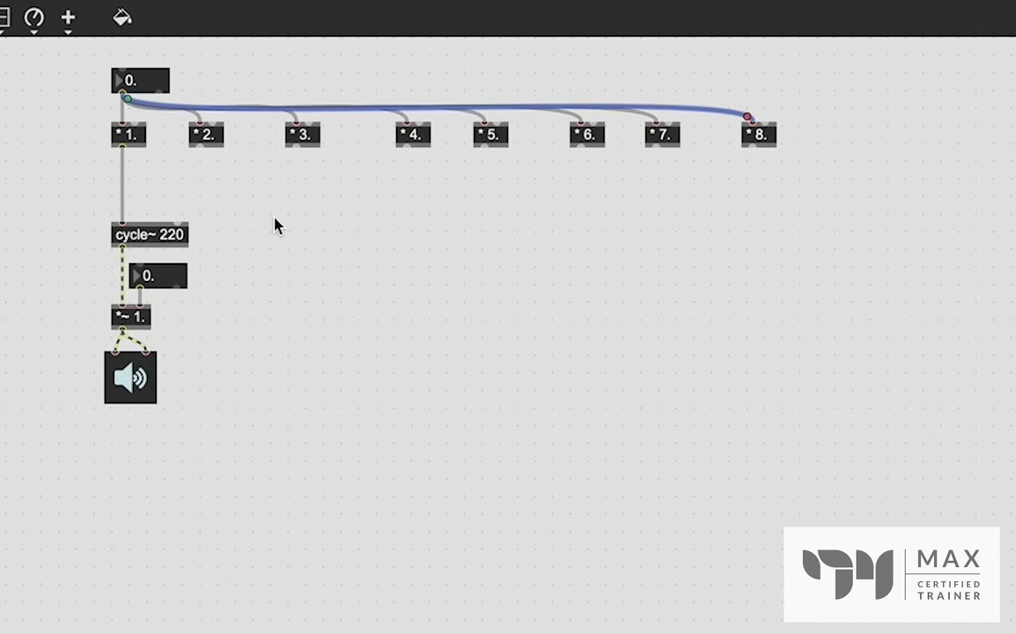
{"action": "mouse_move", "coordinate": [195, 197]}
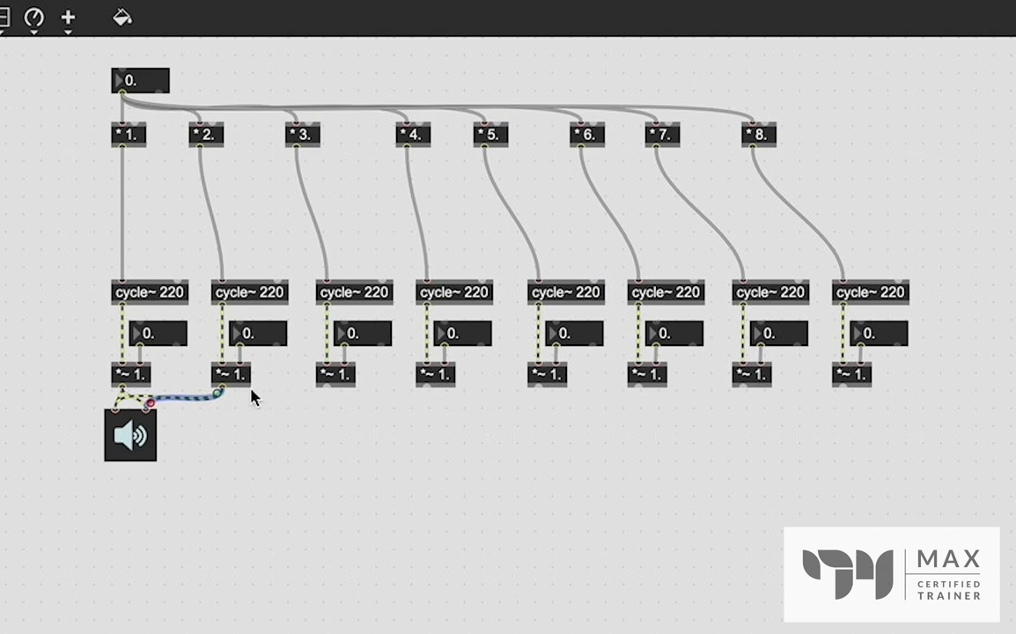
Connect the second and seventh *~ multipliers to the ezdac~ speaker
{"action": "left_click_drag", "start_coordinate": [220, 393], "coordinate": [322, 388]}
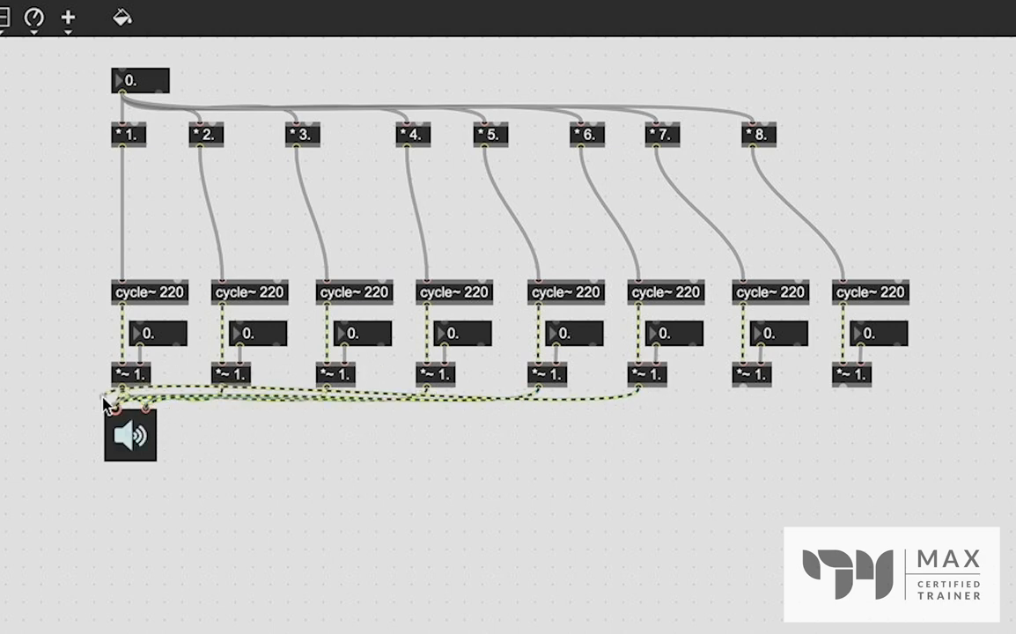
{"action": "mouse_move", "coordinate": [642, 390]}
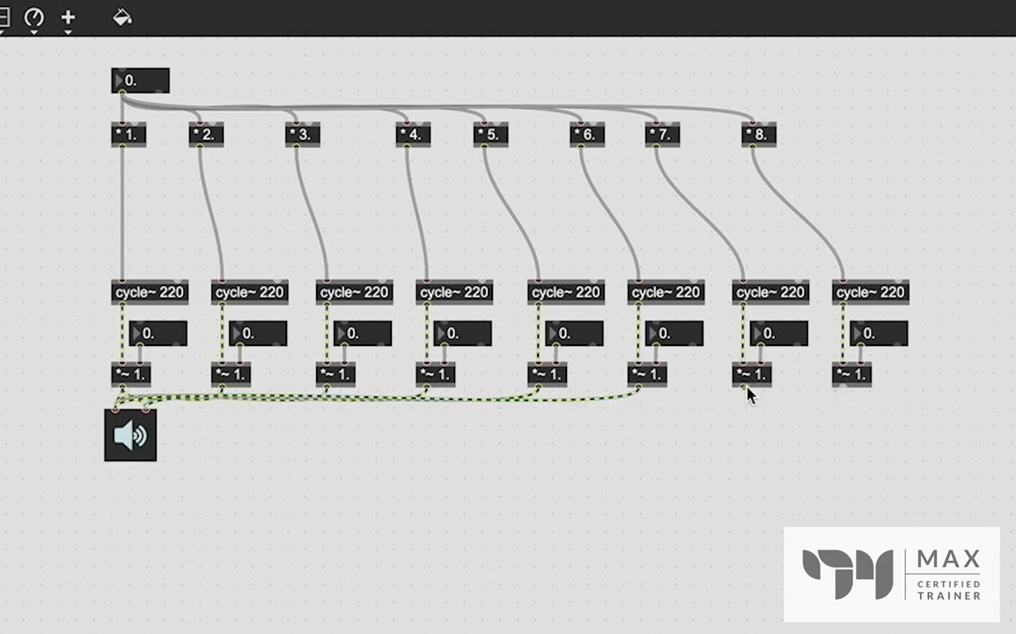
{"action": "left_click", "coordinate": [740, 388]}
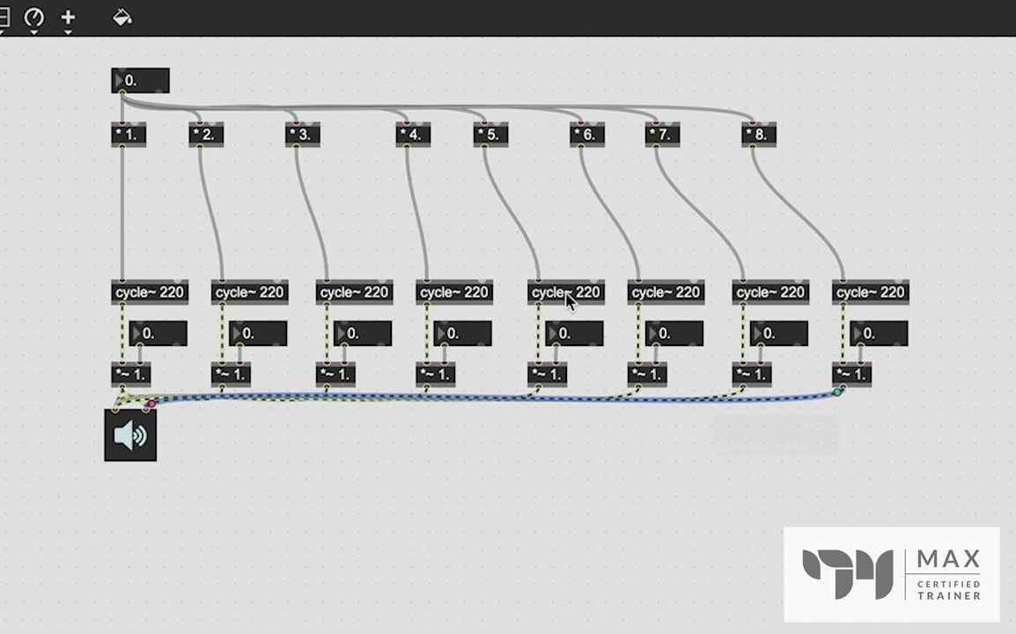
{"action": "mouse_move", "coordinate": [749, 126]}
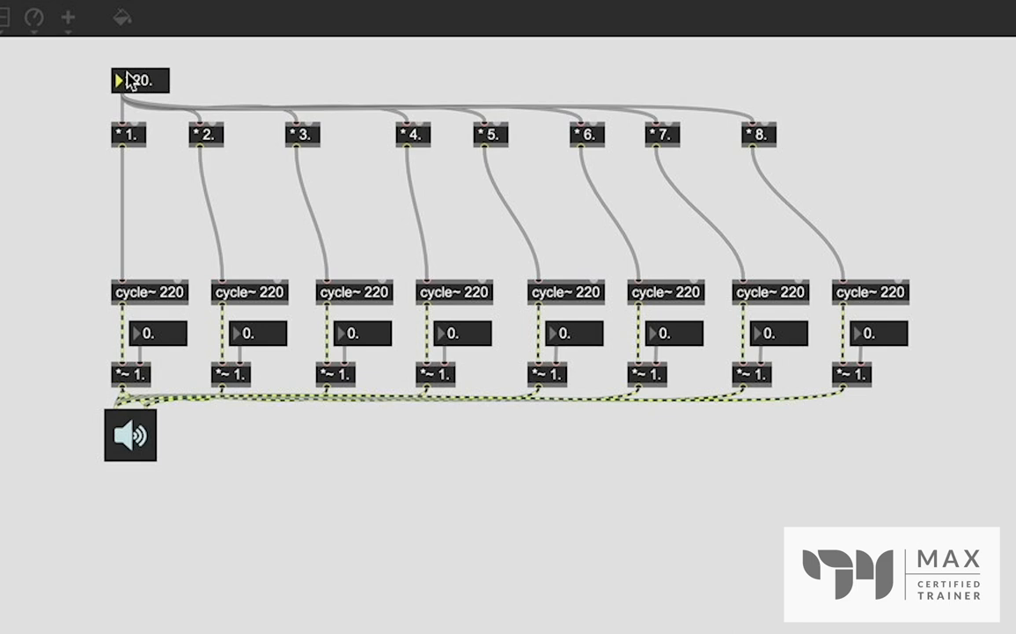
Enter base frequencies 130, then 140., in the top number box
{"action": "type", "text": "130"}
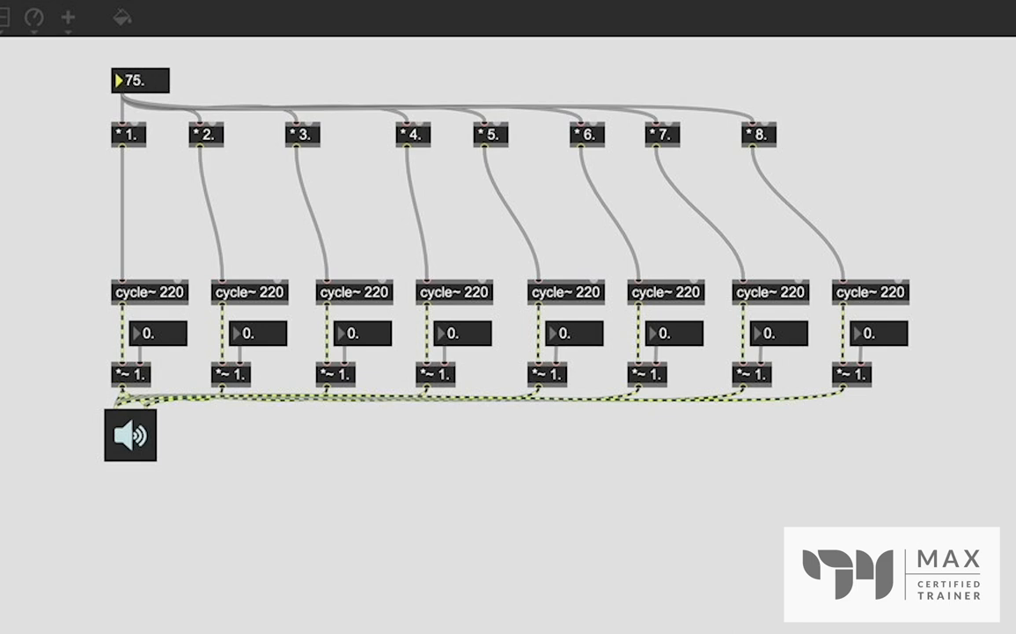
{"action": "type", "text": "140."}
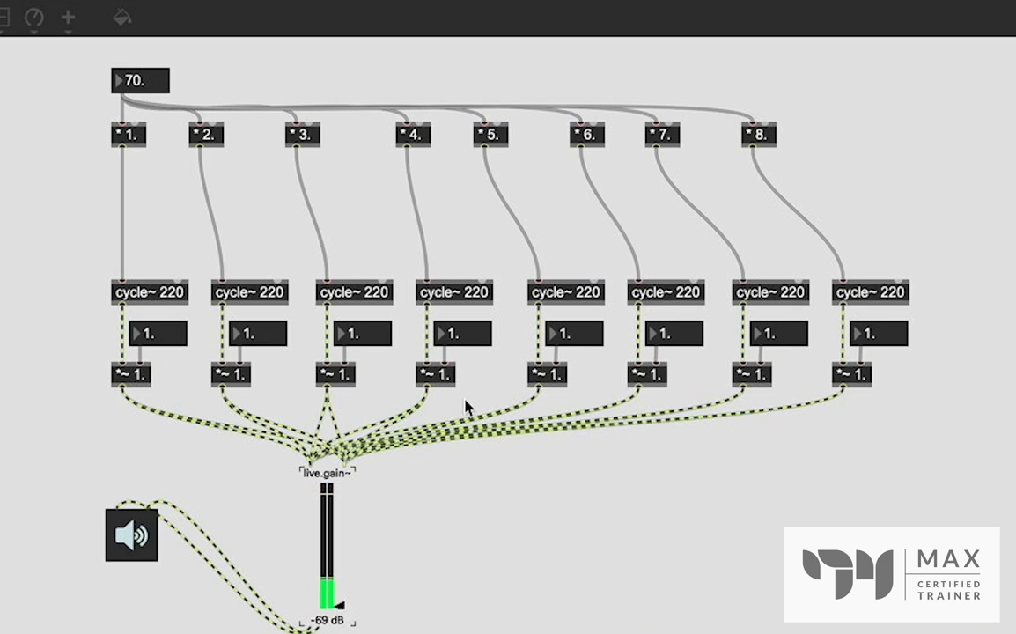
{"action": "mouse_move", "coordinate": [176, 587]}
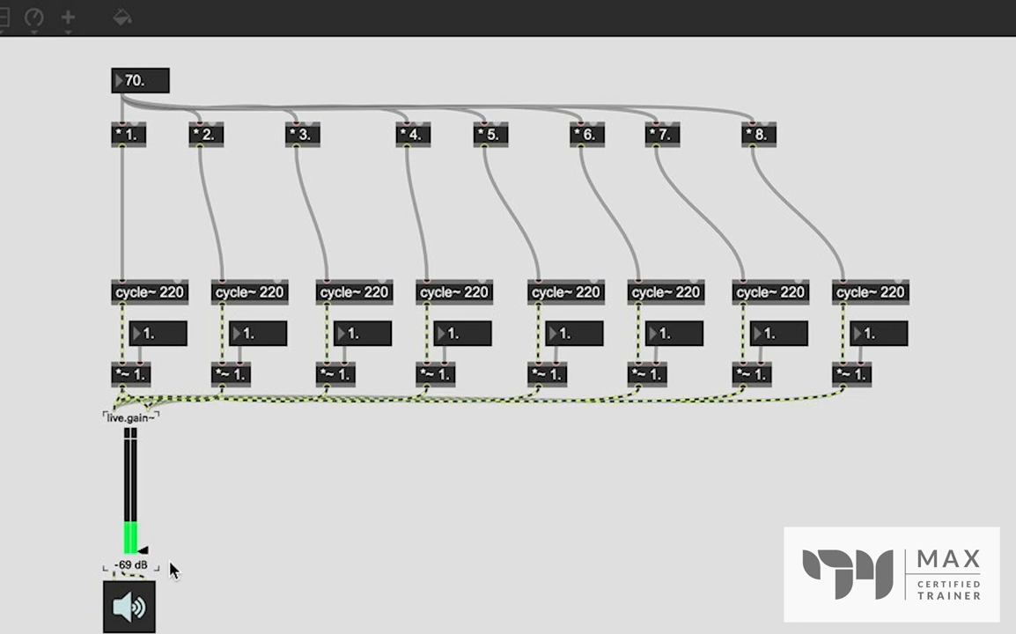
{"action": "left_click_drag", "start_coordinate": [129, 528], "coordinate": [132, 551]}
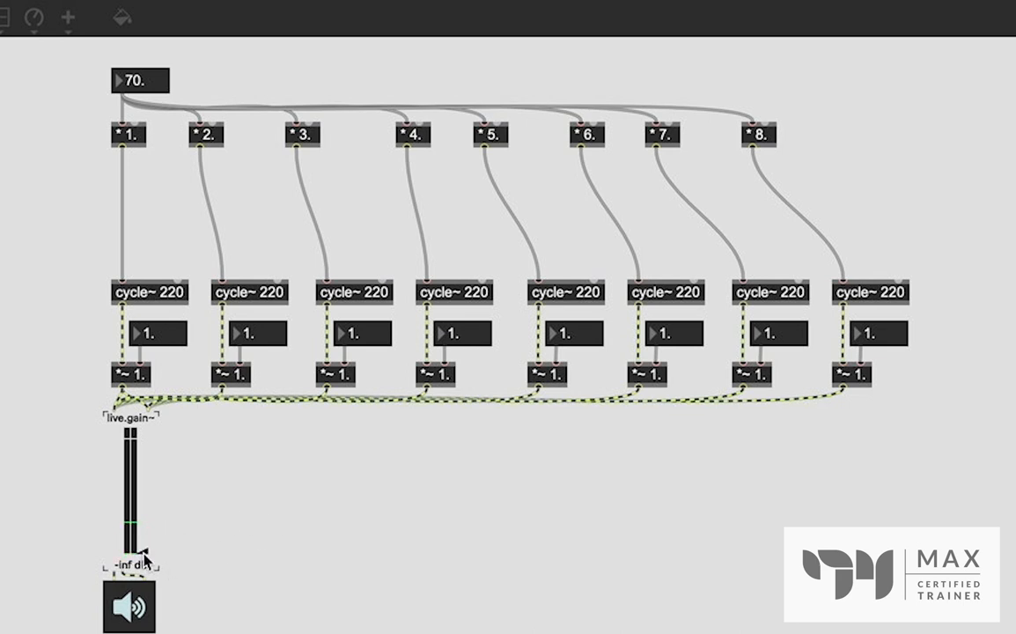
{"action": "mouse_move", "coordinate": [528, 502]}
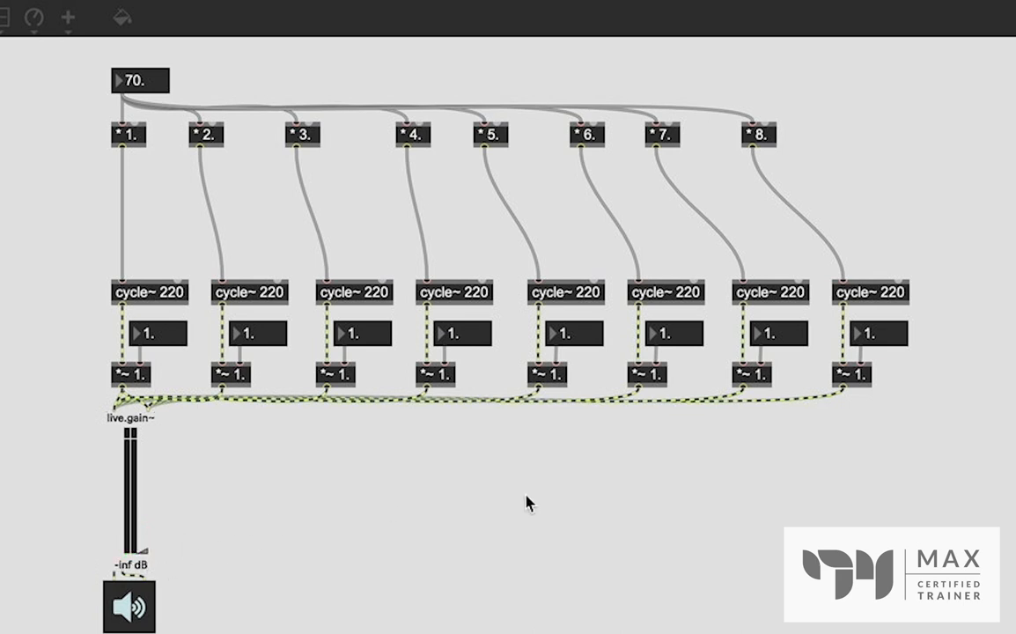
{"action": "mouse_move", "coordinate": [432, 511]}
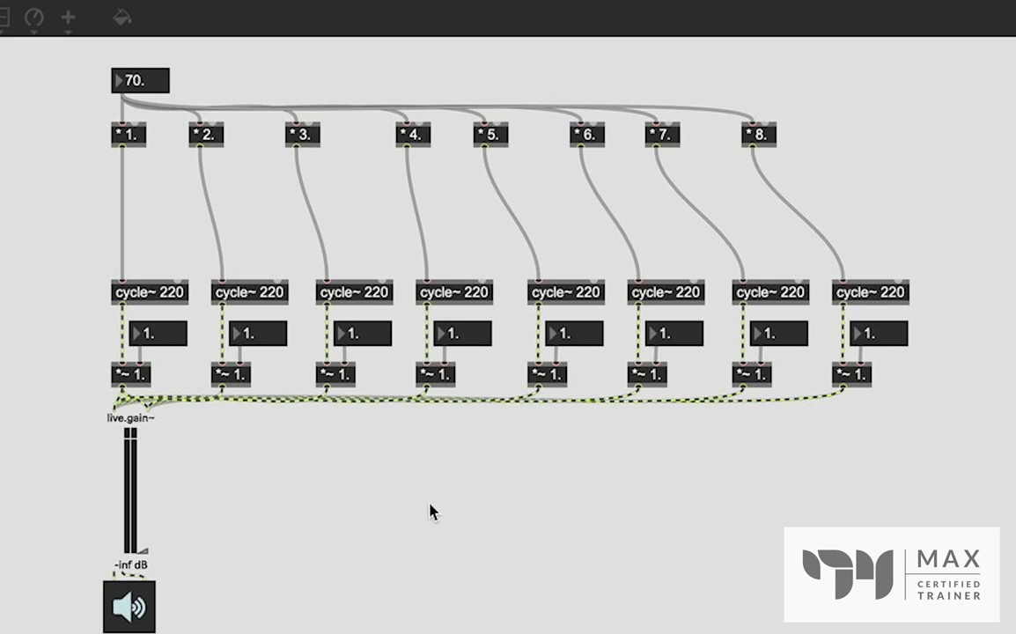
{"action": "mouse_move", "coordinate": [194, 216]}
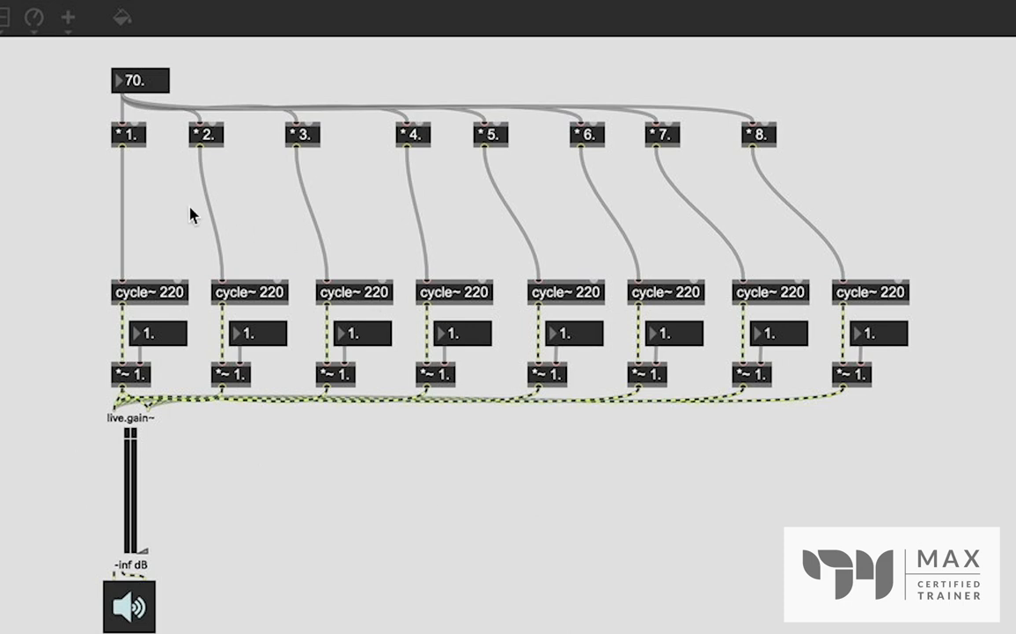
{"action": "mouse_move", "coordinate": [835, 134]}
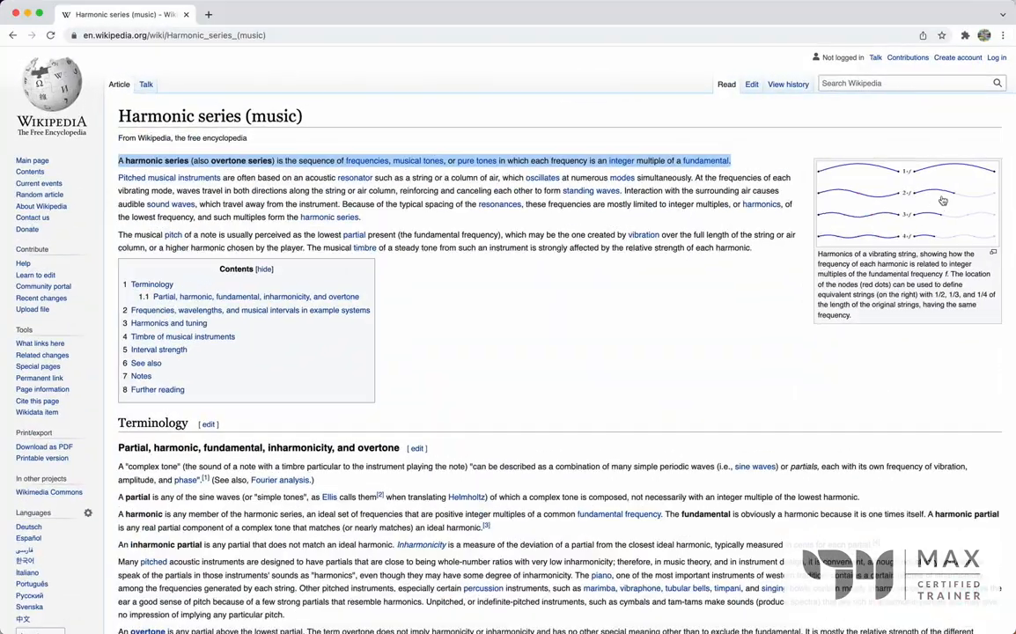
Scroll the Harmonic series (music) article down to the harmonics and tuning table
{"action": "scroll", "scroll_direction": "down", "scroll_amount": 3}
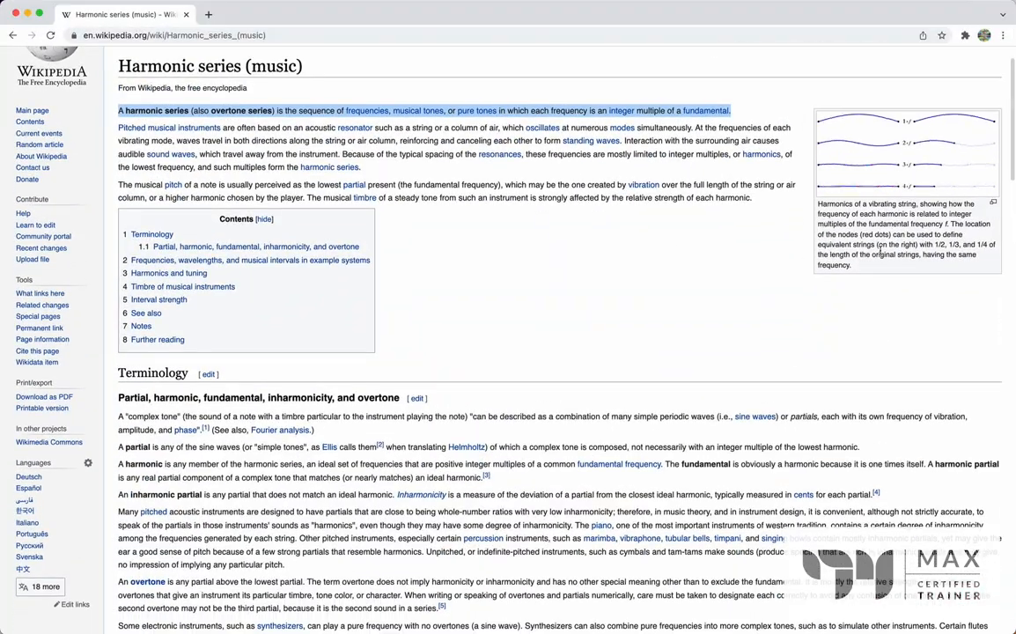
{"action": "scroll", "scroll_direction": "down", "scroll_amount": 3}
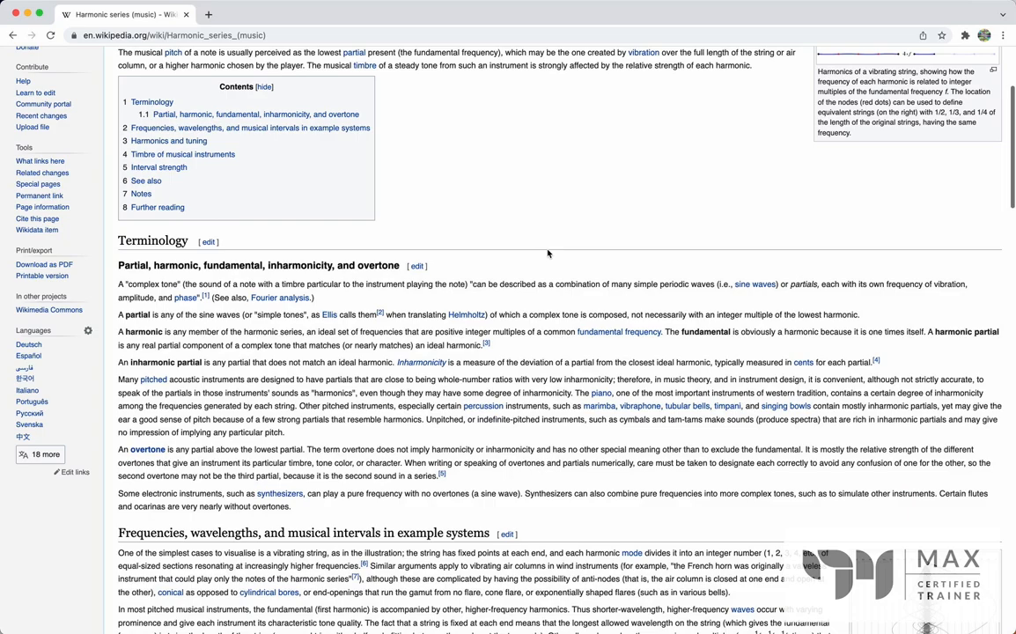
{"action": "scroll", "scroll_direction": "down", "scroll_amount": 3}
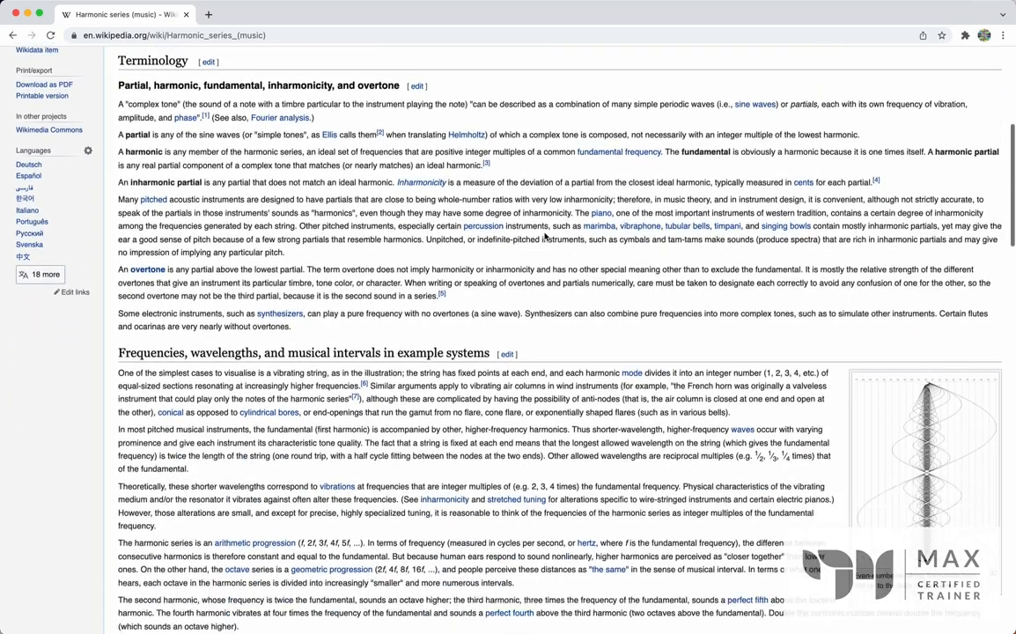
{"action": "scroll", "scroll_direction": "down", "scroll_amount": 3}
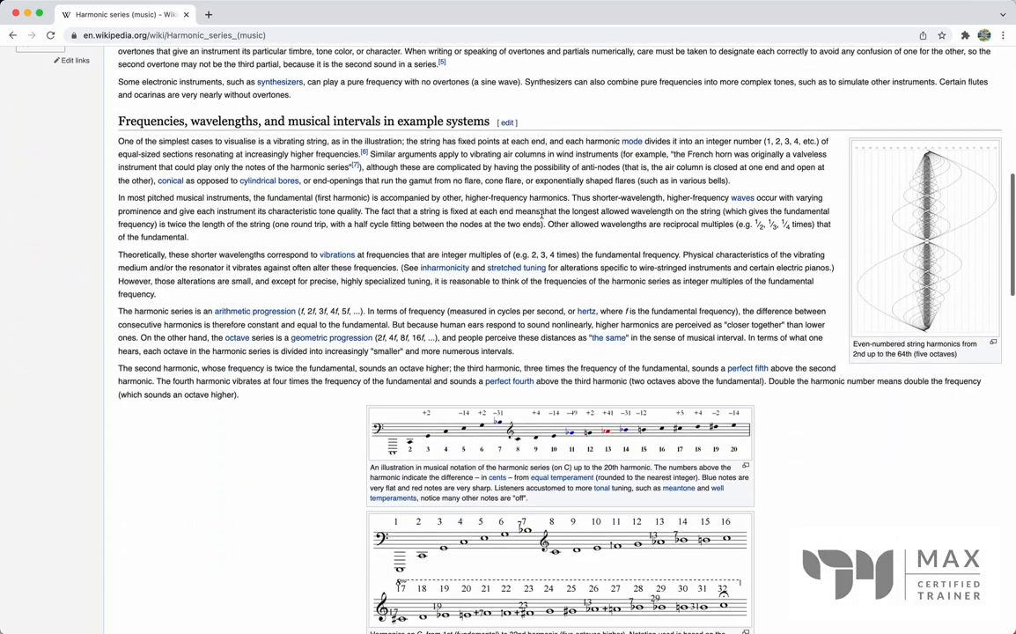
{"action": "scroll", "scroll_direction": "down", "scroll_amount": 3}
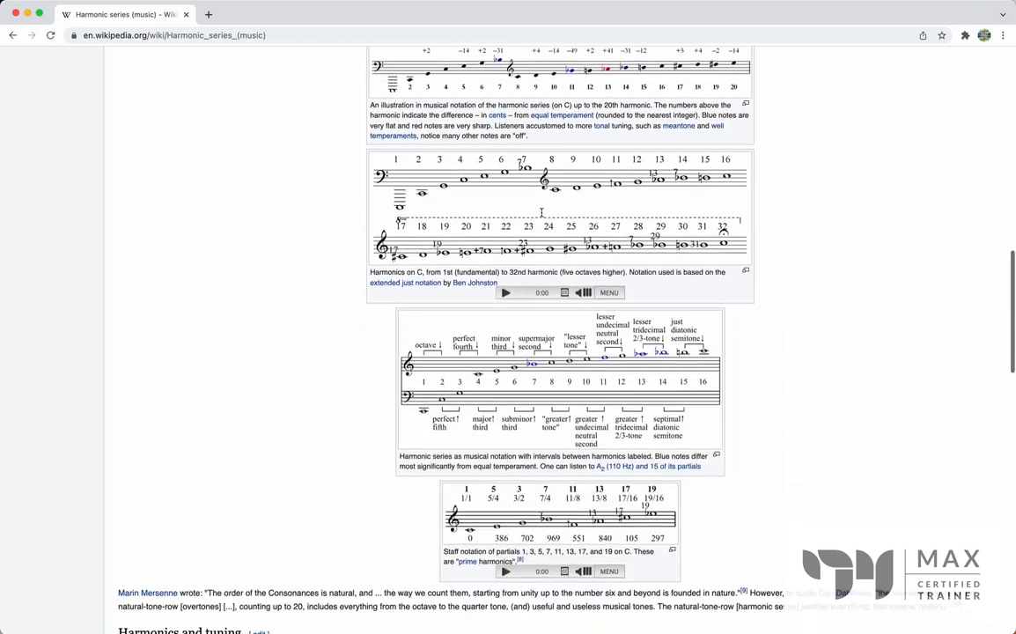
{"action": "scroll", "scroll_direction": "down", "scroll_amount": 3}
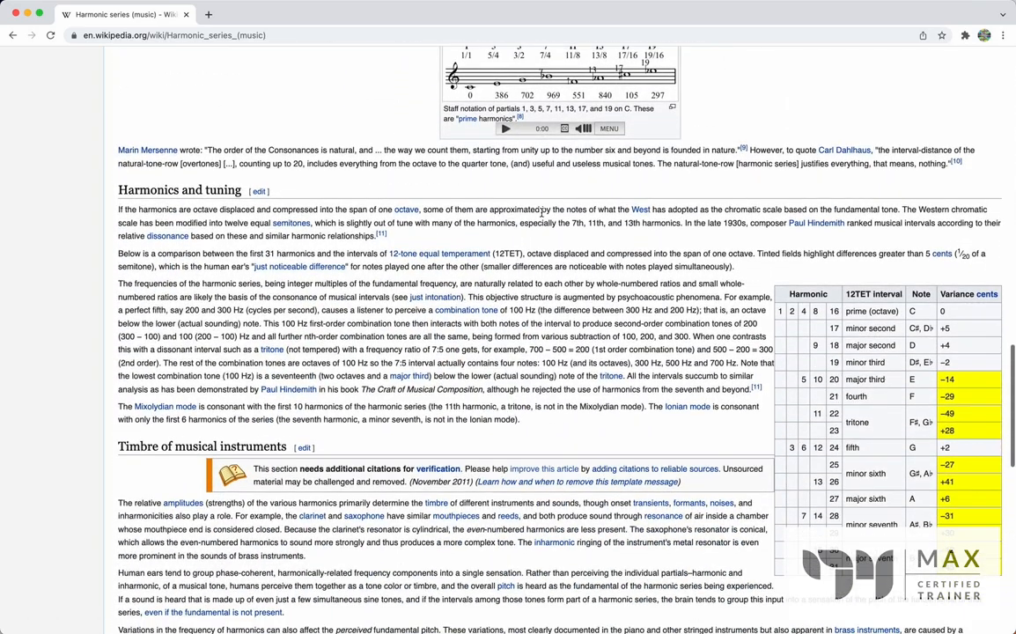
{"action": "scroll", "scroll_direction": "down", "scroll_amount": 3}
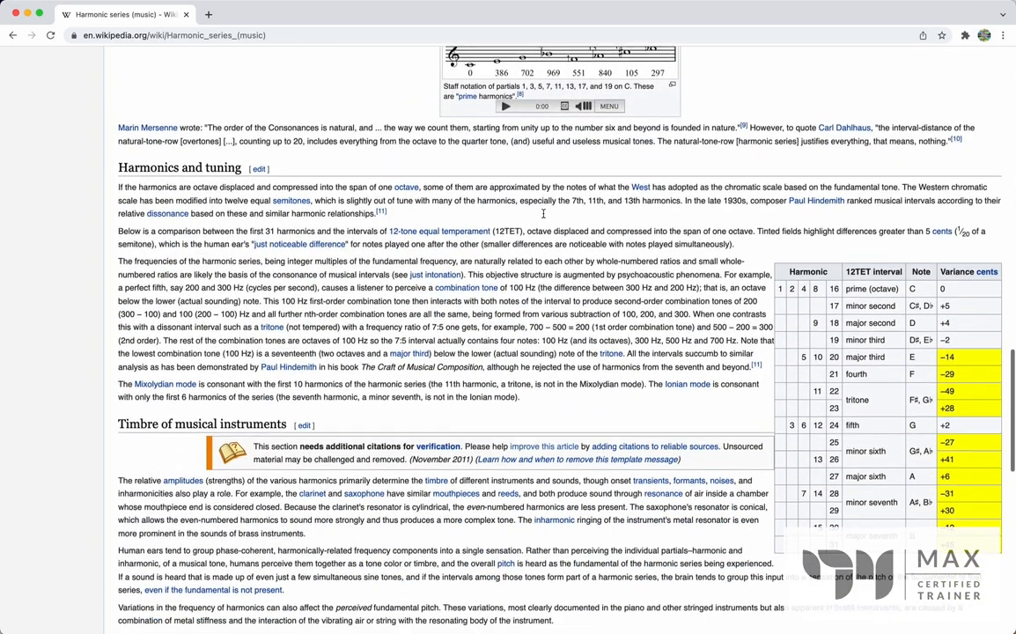
{"action": "scroll", "scroll_direction": "down", "scroll_amount": 3}
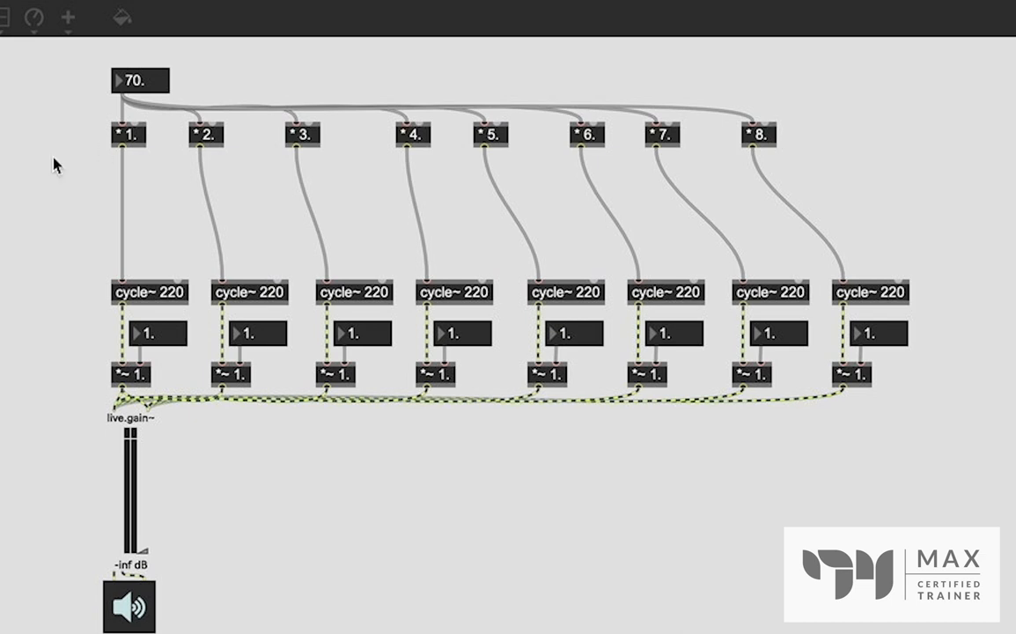
{"action": "mouse_move", "coordinate": [571, 294]}
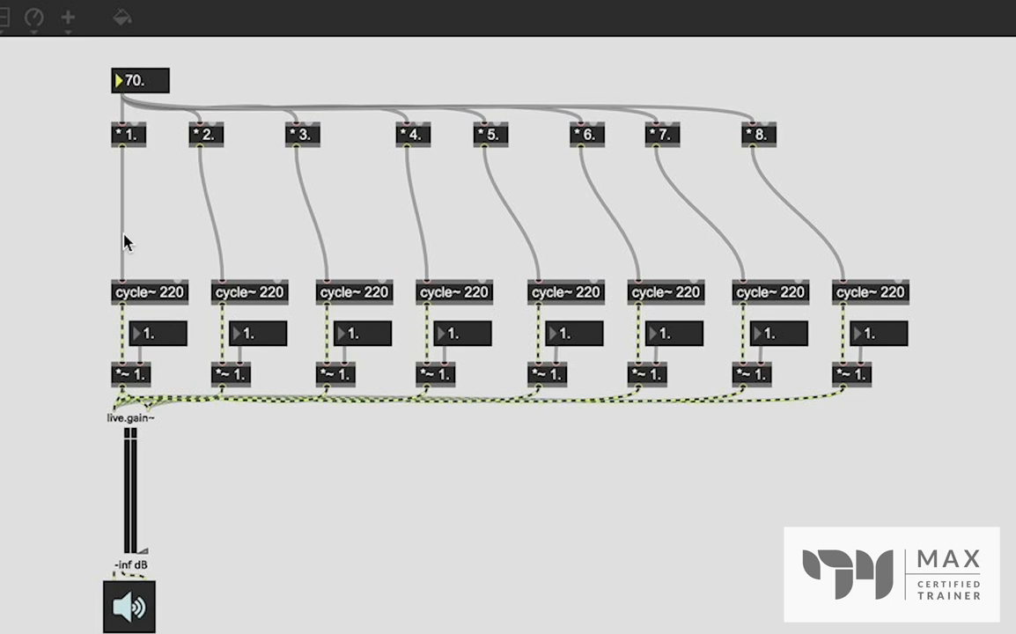
{"action": "mouse_move", "coordinate": [37, 228]}
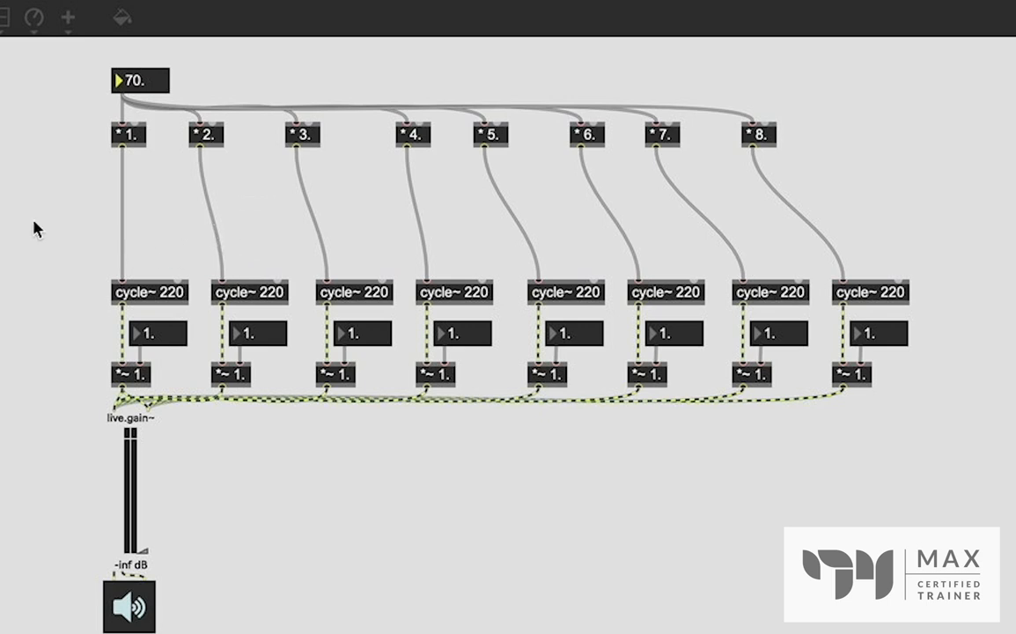
{"action": "mouse_move", "coordinate": [99, 196]}
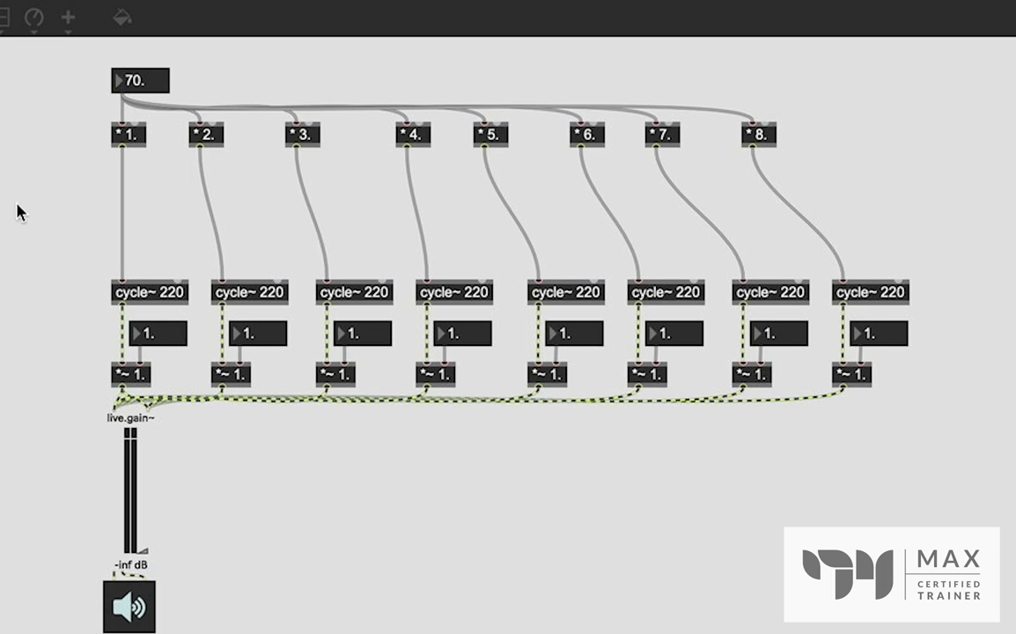
{"action": "mouse_move", "coordinate": [51, 190]}
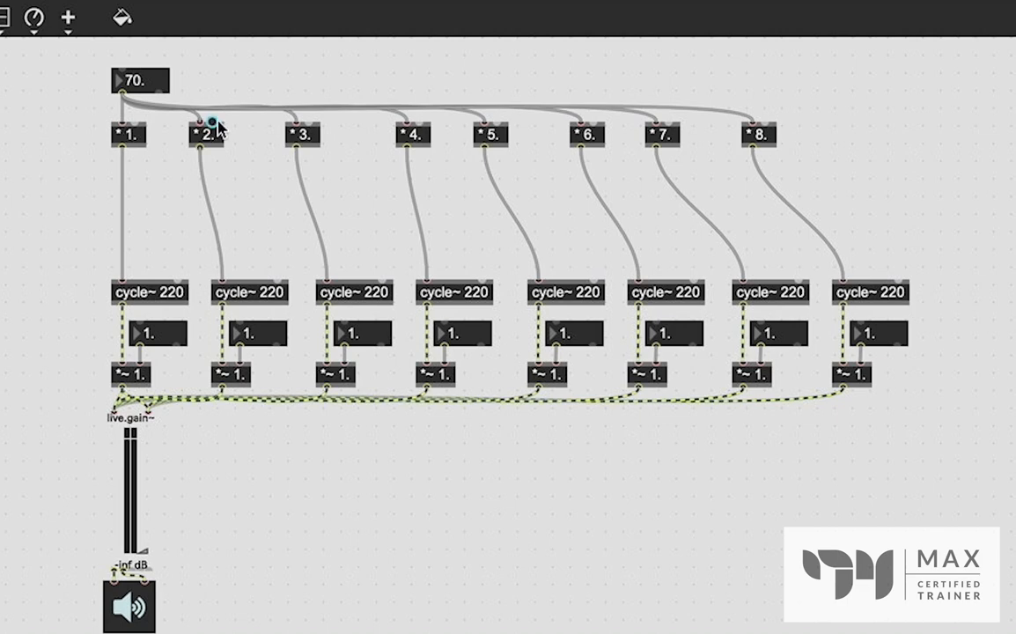
Change * 2. to * 3. with a / 2. below, audition a new fundamental, lower volume
{"action": "double_click", "coordinate": [205, 133]}
{"action": "type", "text": "3"}
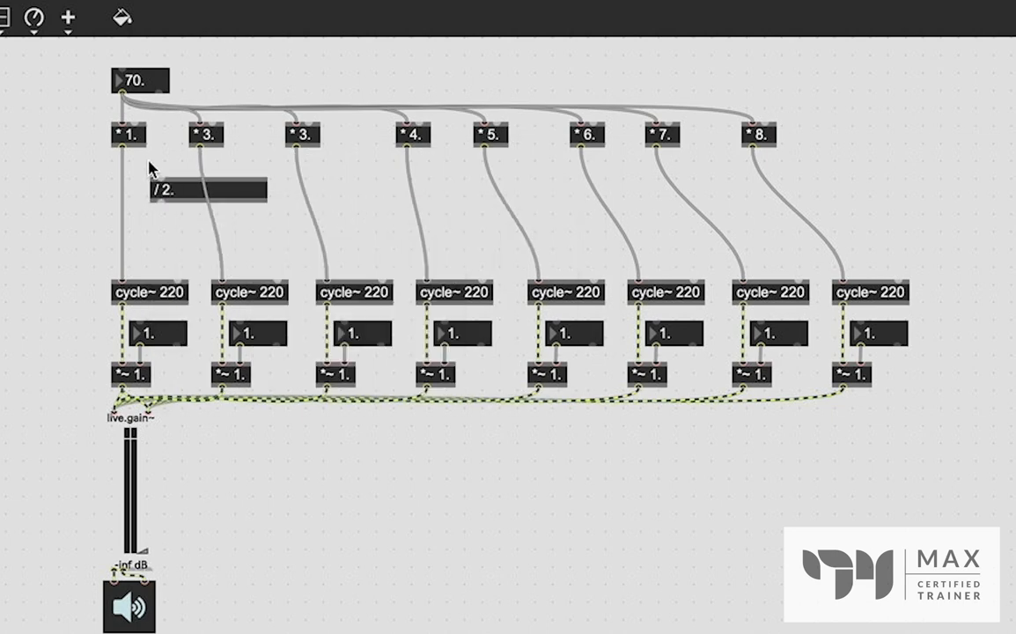
{"action": "left_click", "coordinate": [204, 190]}
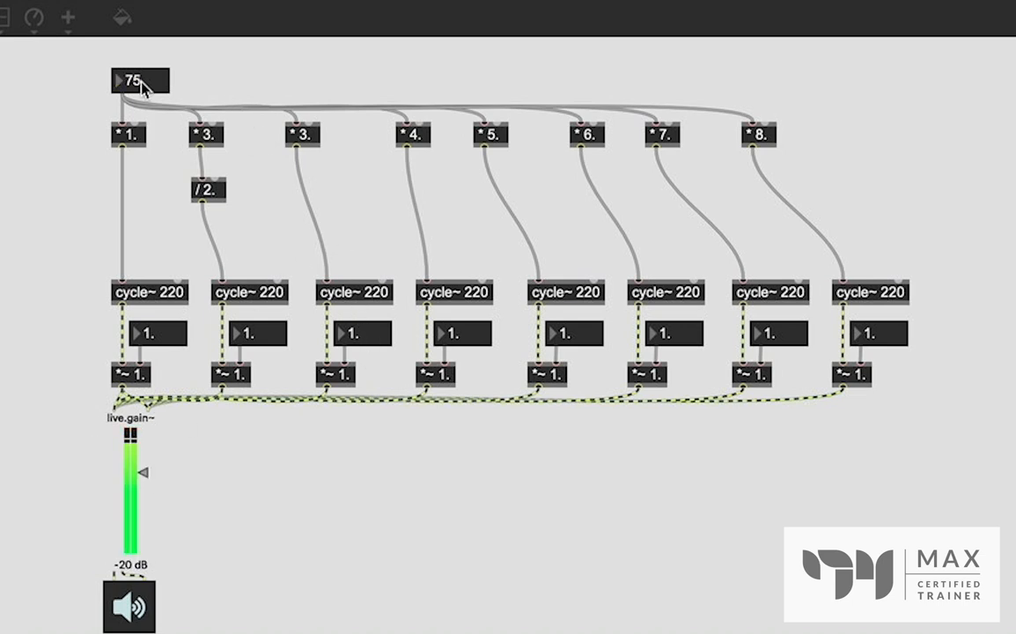
{"action": "left_click_drag", "start_coordinate": [139, 80], "coordinate": [139, 89]}
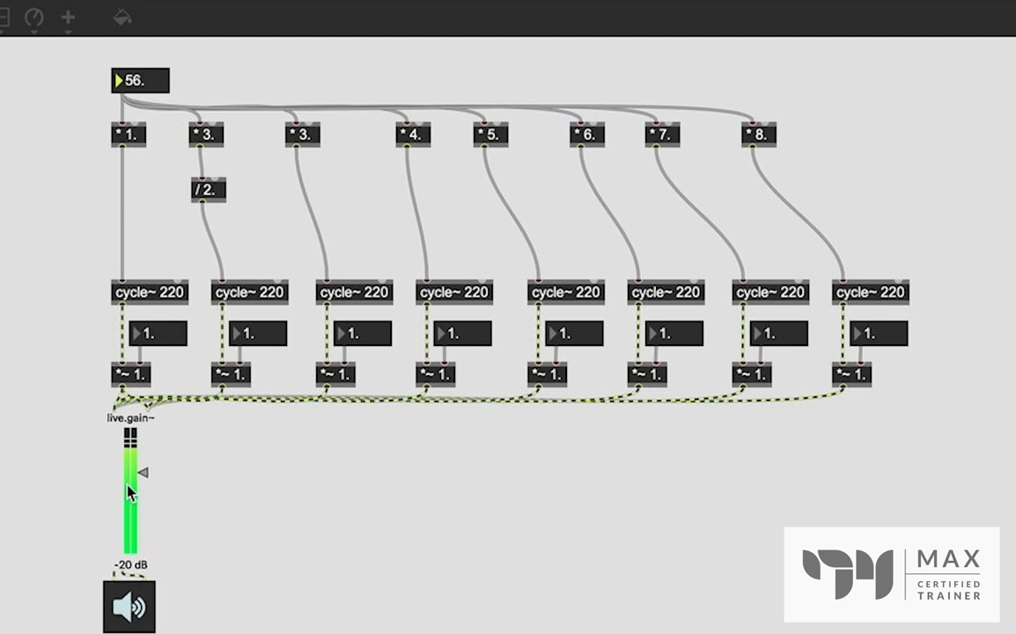
{"action": "left_click_drag", "start_coordinate": [129, 473], "coordinate": [129, 493]}
{"action": "type", "text": "6"}
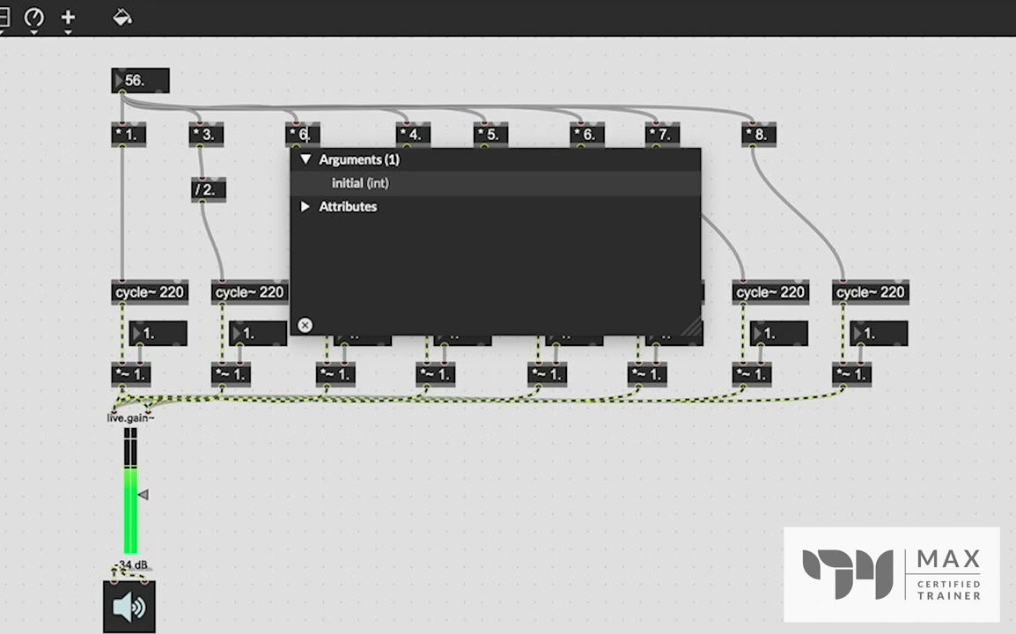
Make the third partial * 5. then / 4., and audition a new fundamental
{"action": "left_click", "coordinate": [304, 325]}
{"action": "type", "text": "5"}
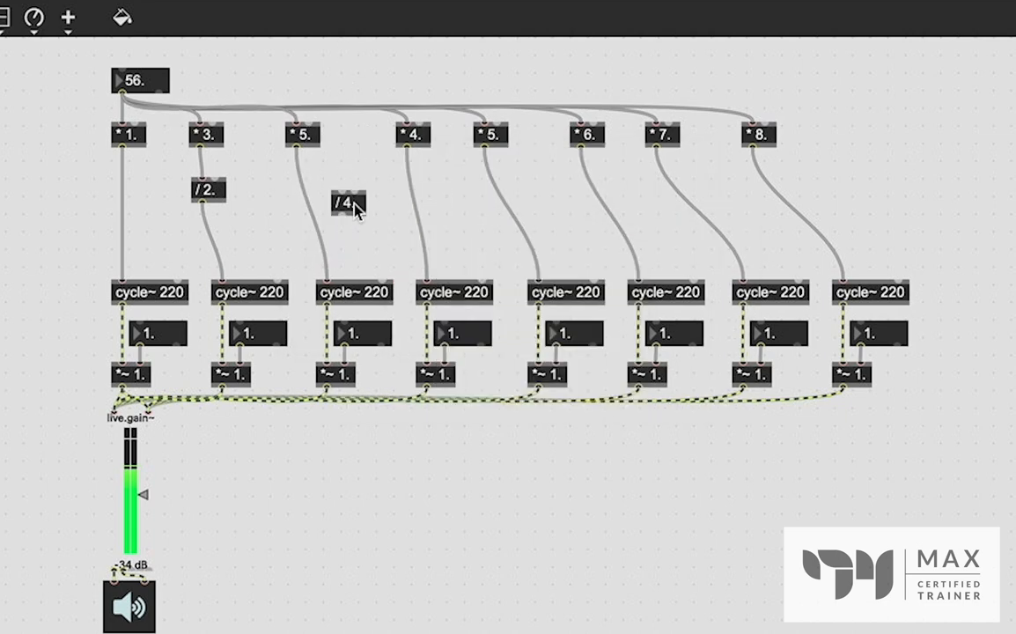
{"action": "left_click_drag", "start_coordinate": [348, 201], "coordinate": [308, 181]}
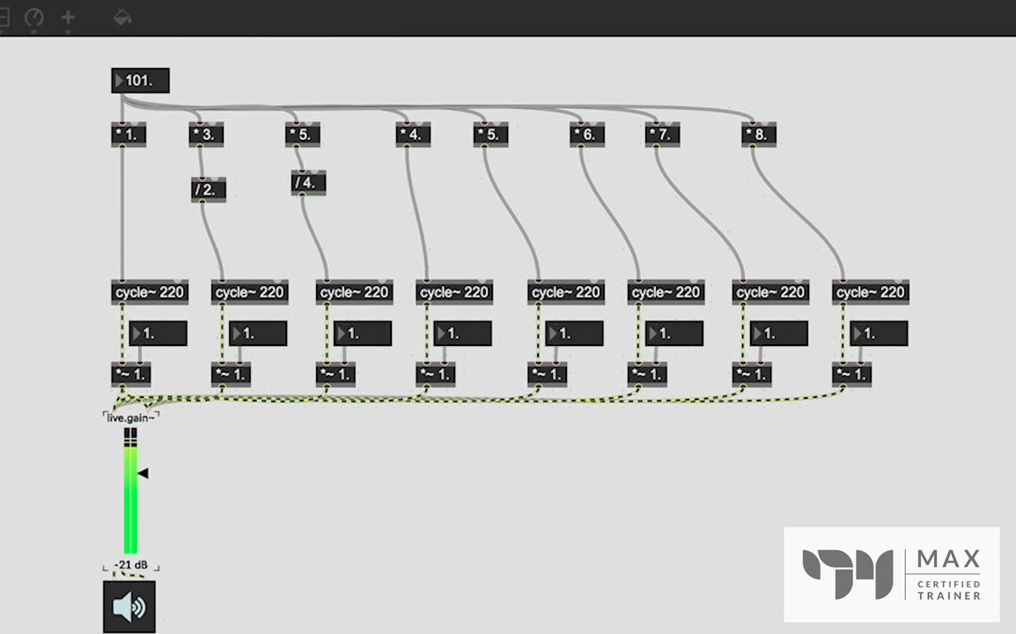
{"action": "left_click_drag", "start_coordinate": [141, 80], "coordinate": [141, 86]}
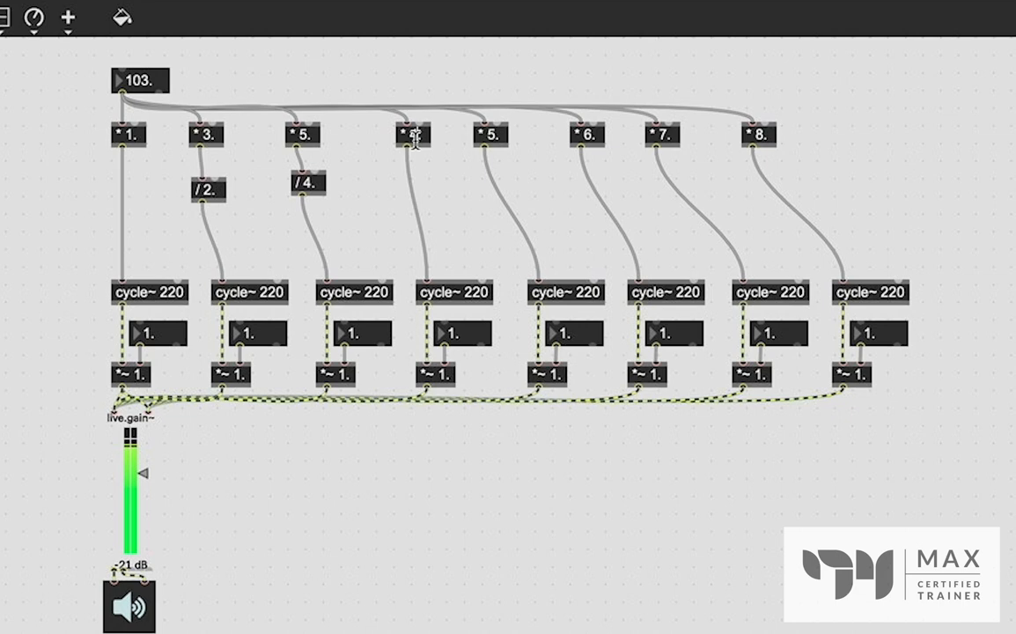
Retype the next multipliers as 2, 3, 4, lower the fundamental, and silence live.gain~
{"action": "left_click", "coordinate": [414, 134]}
{"action": "type", "text": "2"}
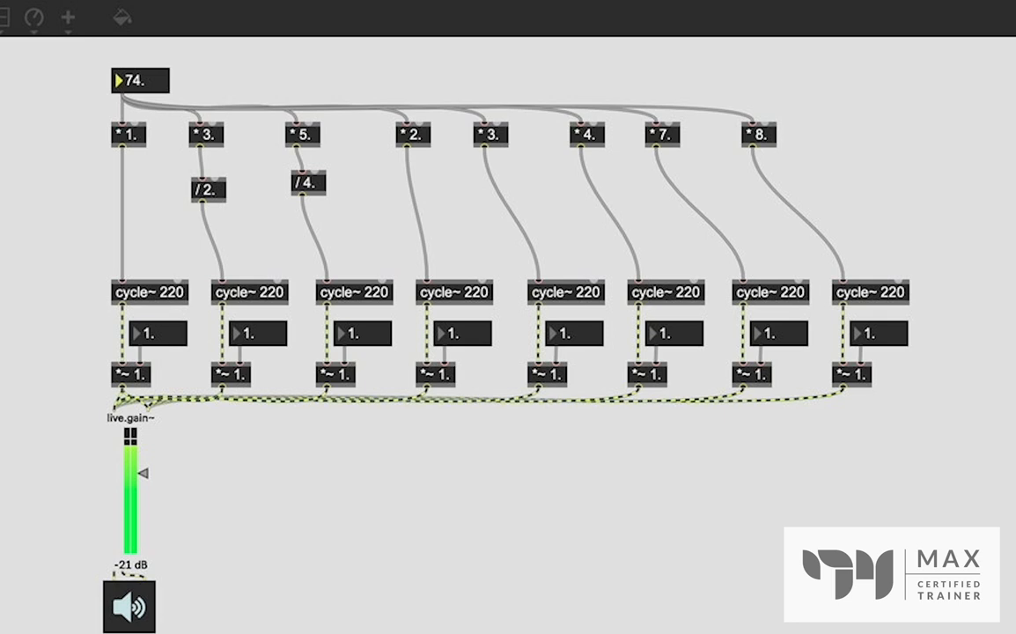
{"action": "left_click_drag", "start_coordinate": [141, 80], "coordinate": [141, 89]}
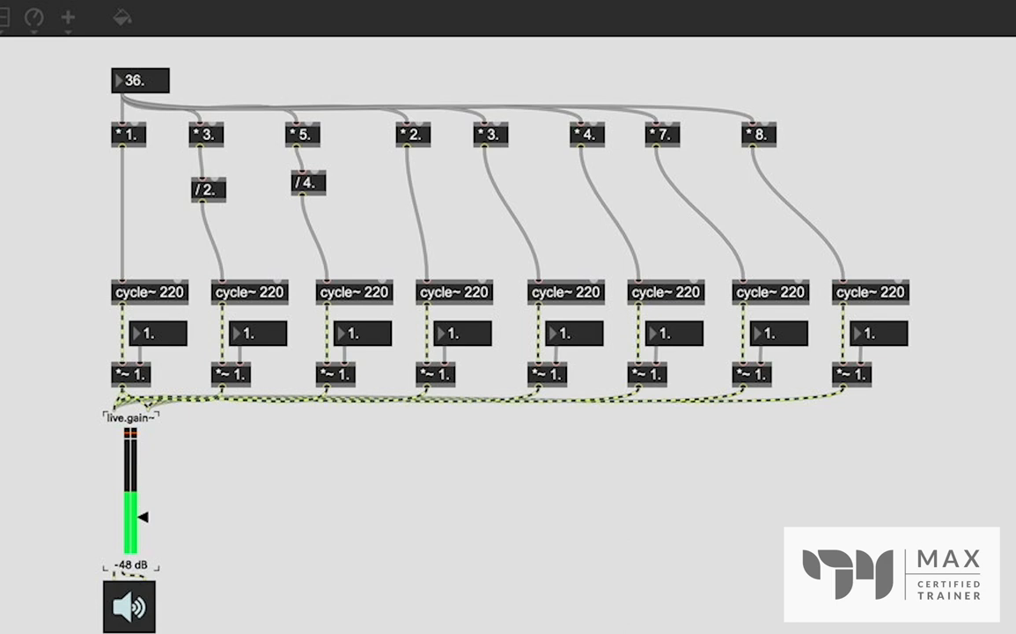
{"action": "left_click_drag", "start_coordinate": [141, 515], "coordinate": [143, 555]}
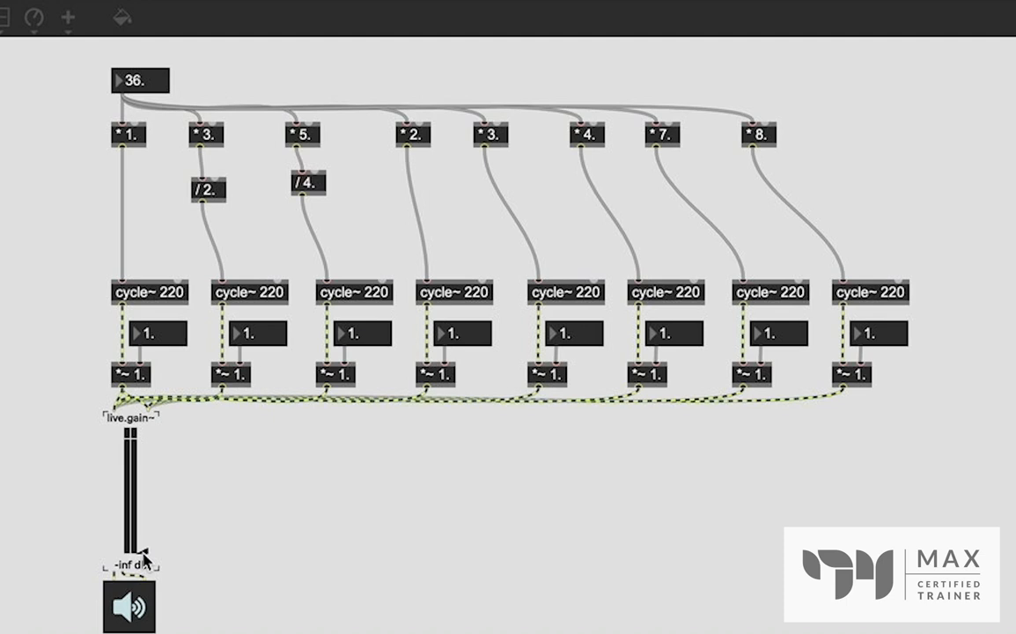
{"action": "mouse_move", "coordinate": [75, 106]}
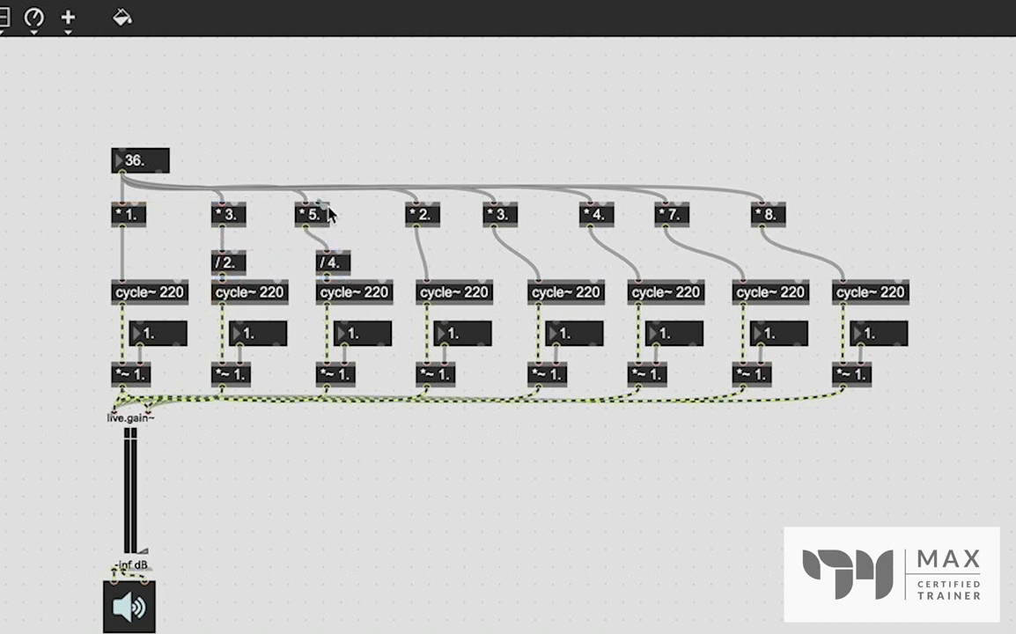
Realign the ratio multipliers, including * 4., above their own oscillators
{"action": "left_click", "coordinate": [331, 214]}
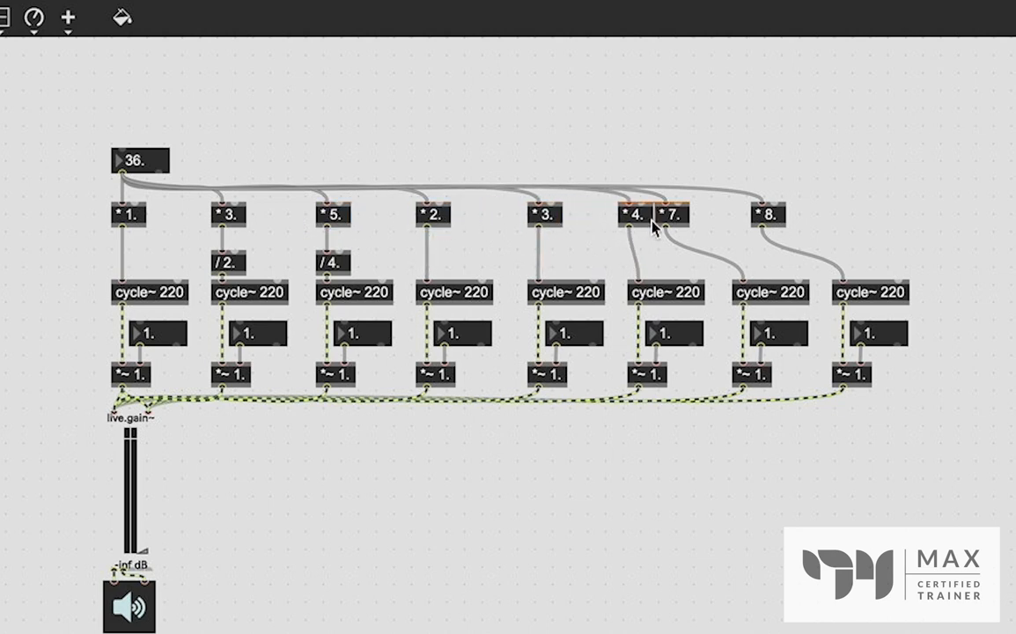
{"action": "left_click", "coordinate": [771, 214]}
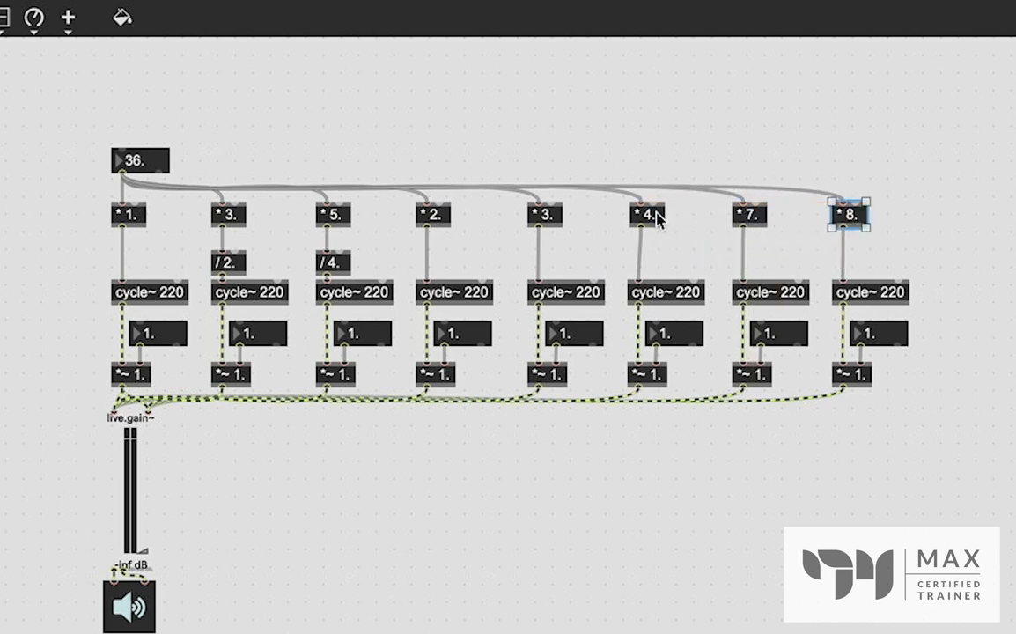
{"action": "left_click", "coordinate": [646, 215]}
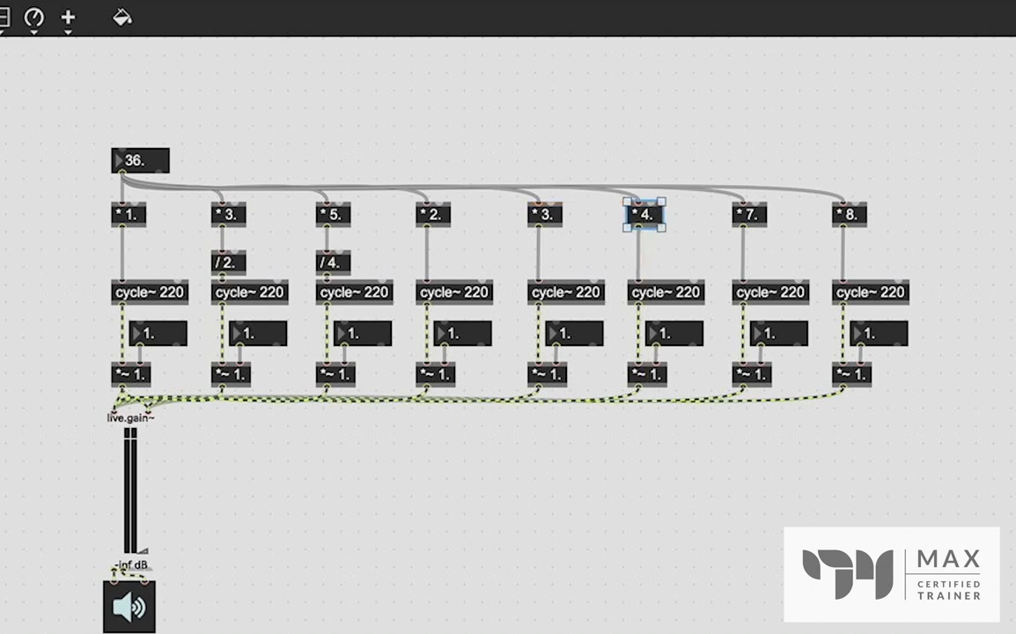
{"action": "mouse_move", "coordinate": [564, 408]}
{"action": "type", "text": "random"}
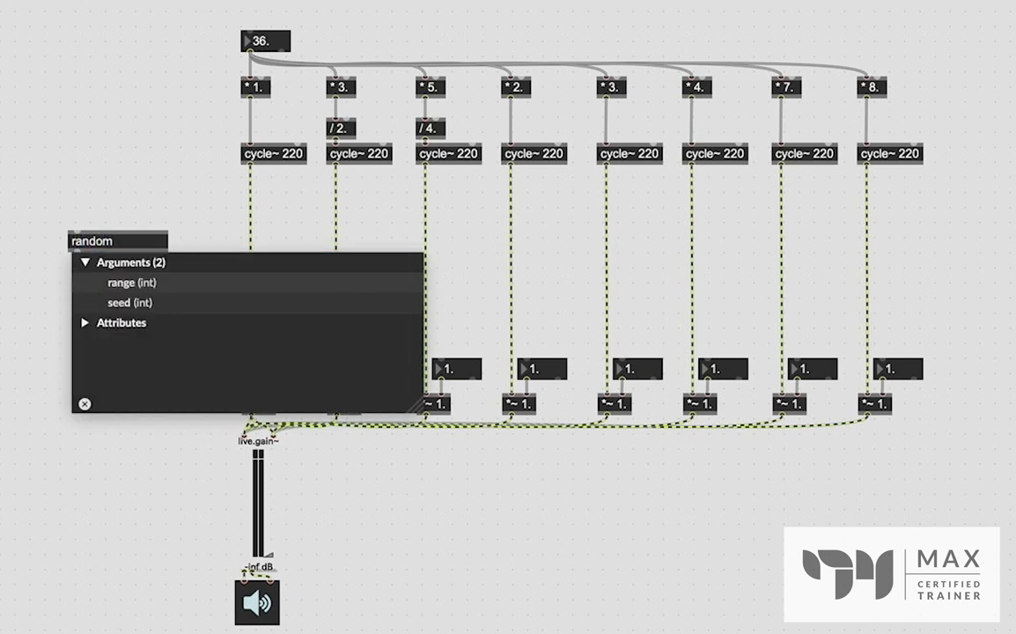
Create random 100 and connect it into / 99. placed just below
{"action": "type", "text": "100"}
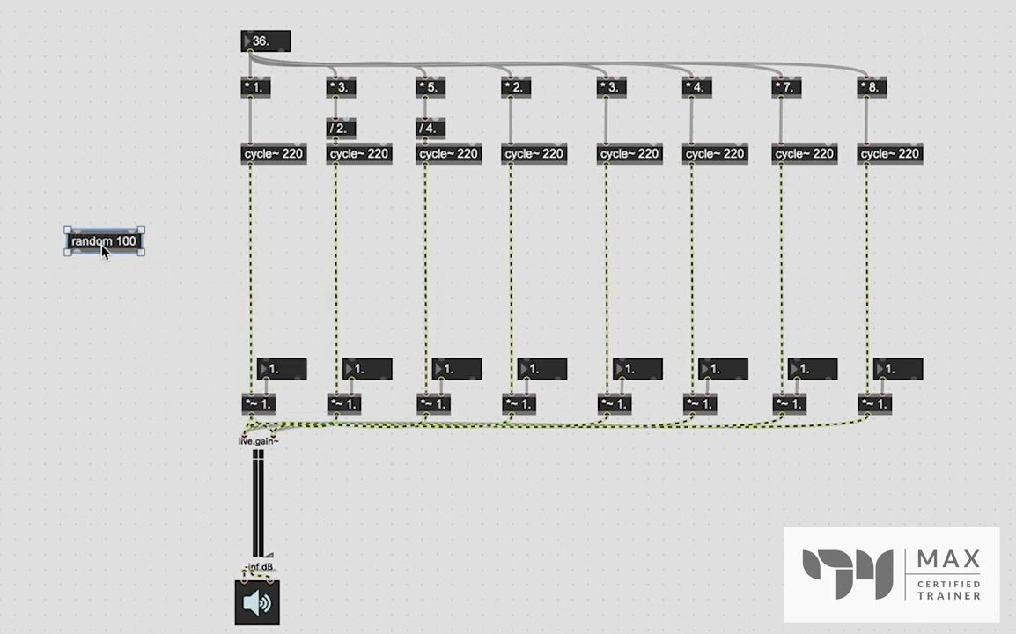
{"action": "left_click_drag", "start_coordinate": [103, 240], "coordinate": [94, 210]}
{"action": "type", "text": "/ 99."}
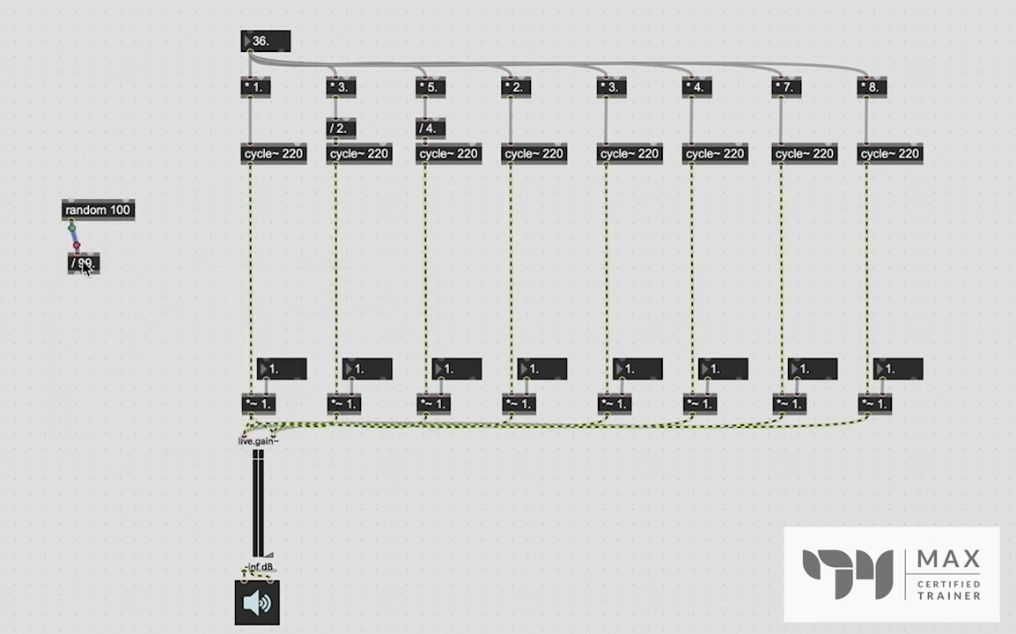
{"action": "left_click_drag", "start_coordinate": [82, 264], "coordinate": [78, 243]}
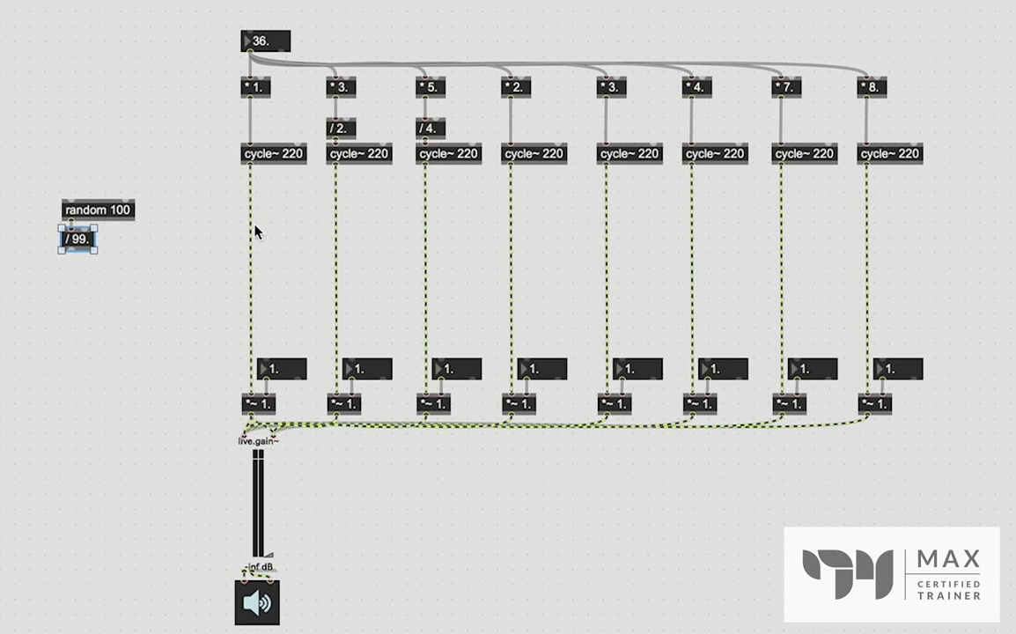
{"action": "mouse_move", "coordinate": [70, 279]}
{"action": "type", "text": "line 0."}
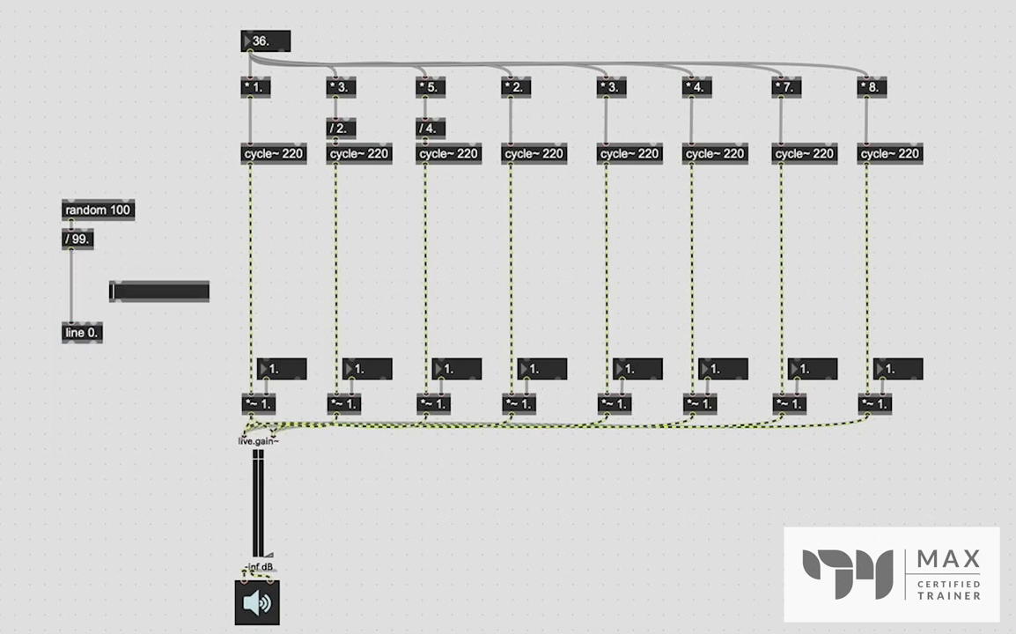
Add pack f 500 between / 99. and line 0. and connect / 99. into it
{"action": "type", "text": "pack f"}
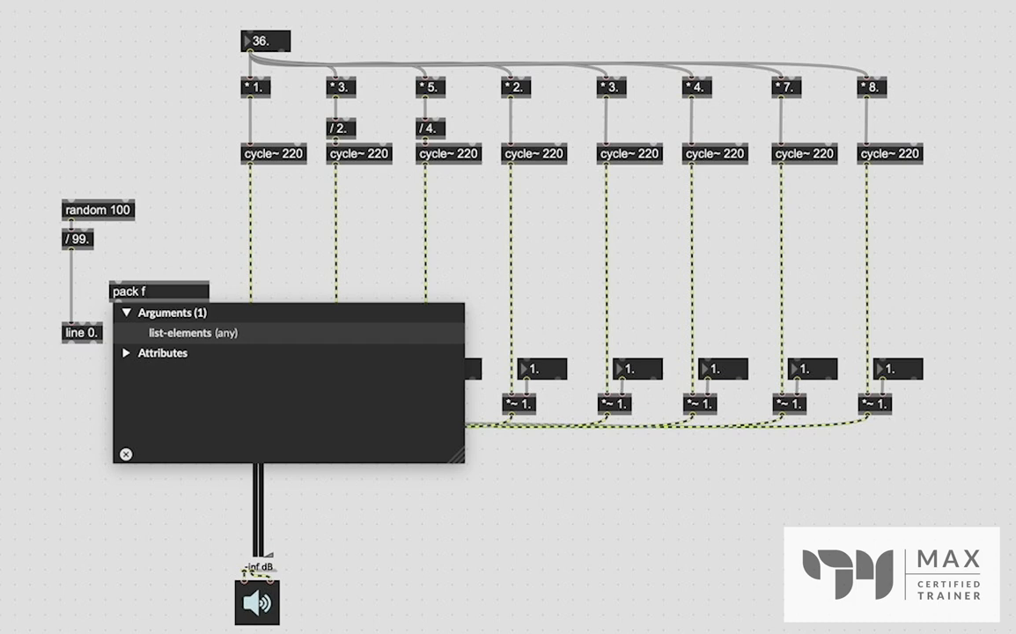
{"action": "type", "text": "500"}
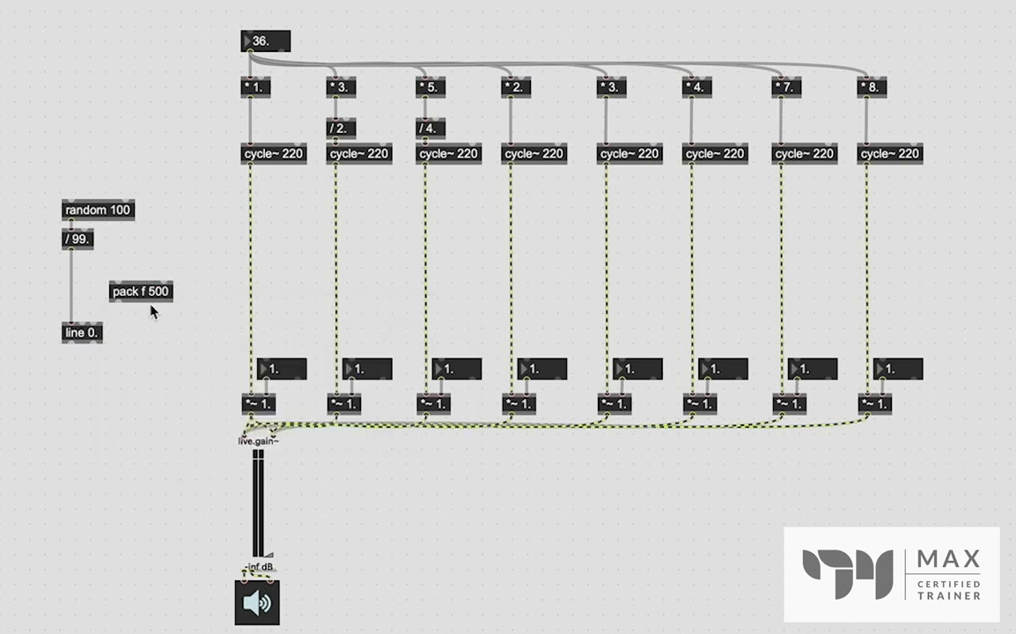
{"action": "left_click_drag", "start_coordinate": [143, 291], "coordinate": [91, 282]}
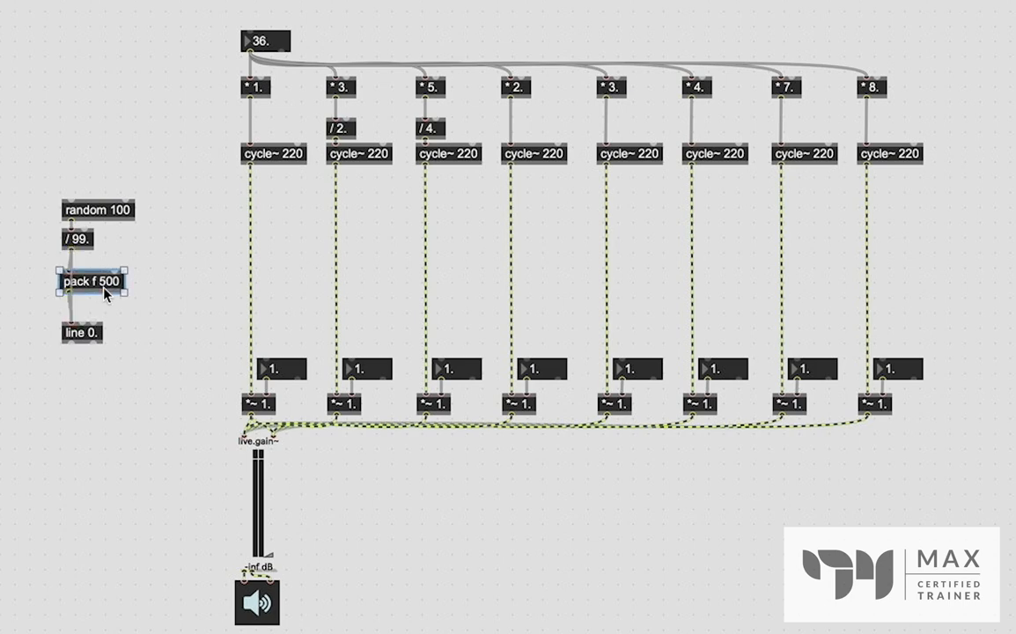
{"action": "left_click_drag", "start_coordinate": [92, 280], "coordinate": [93, 300]}
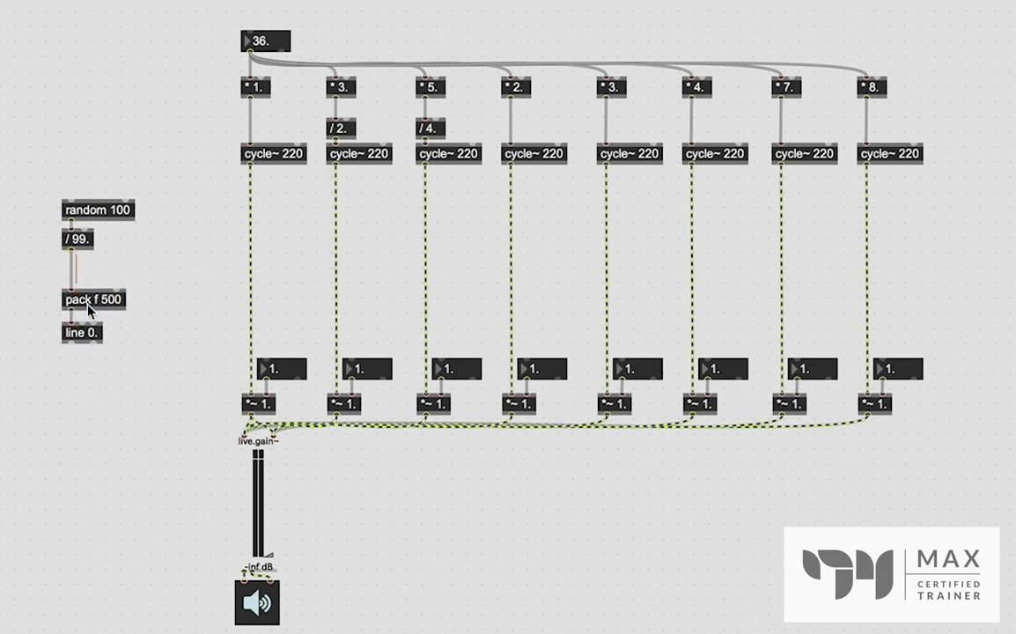
{"action": "left_click", "coordinate": [92, 300]}
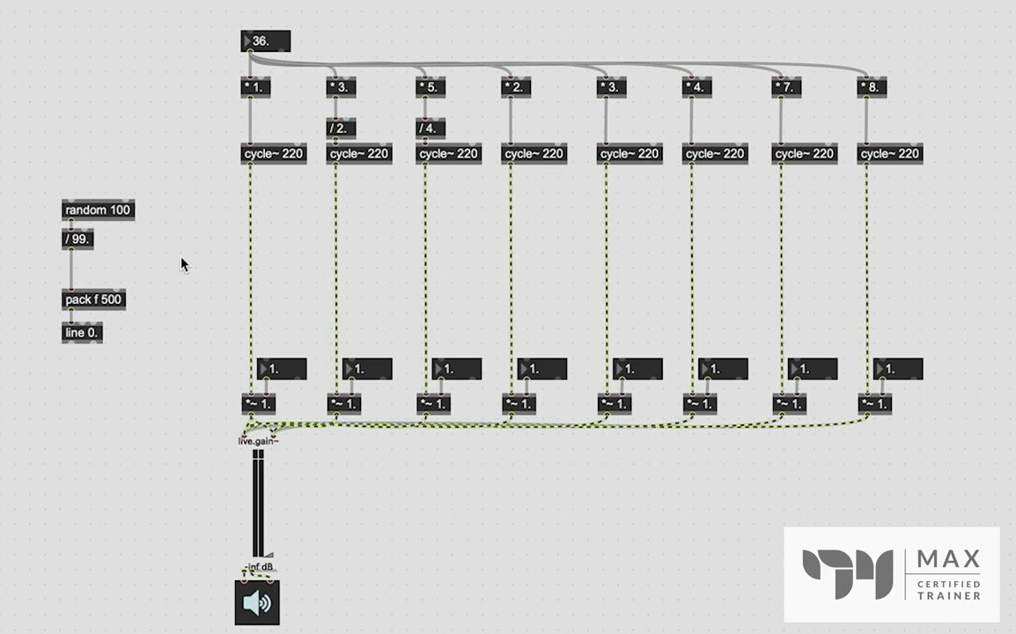
{"action": "mouse_move", "coordinate": [161, 206]}
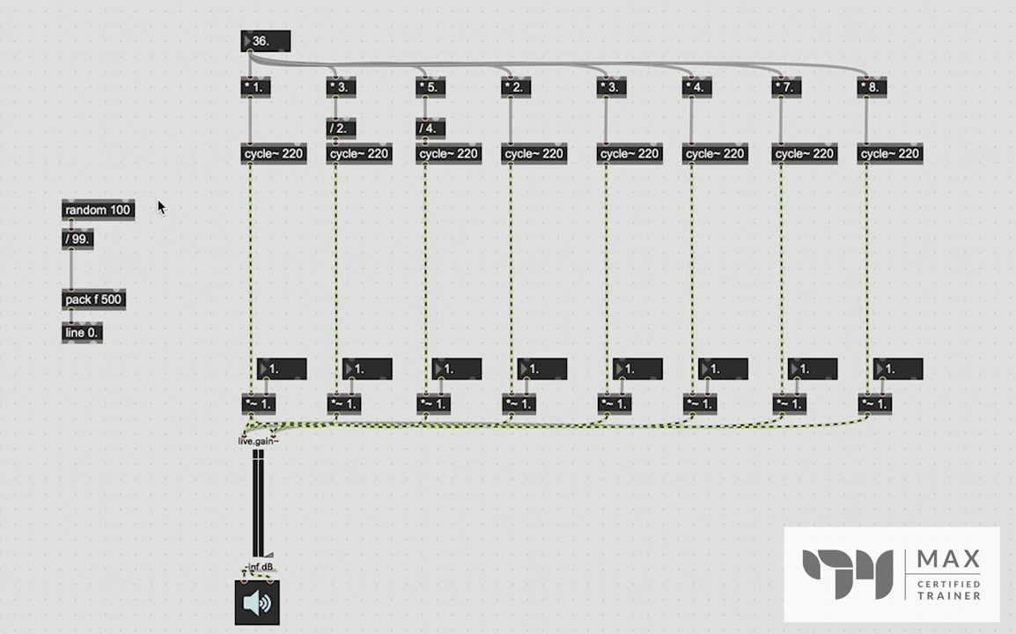
{"action": "mouse_move", "coordinate": [182, 96]}
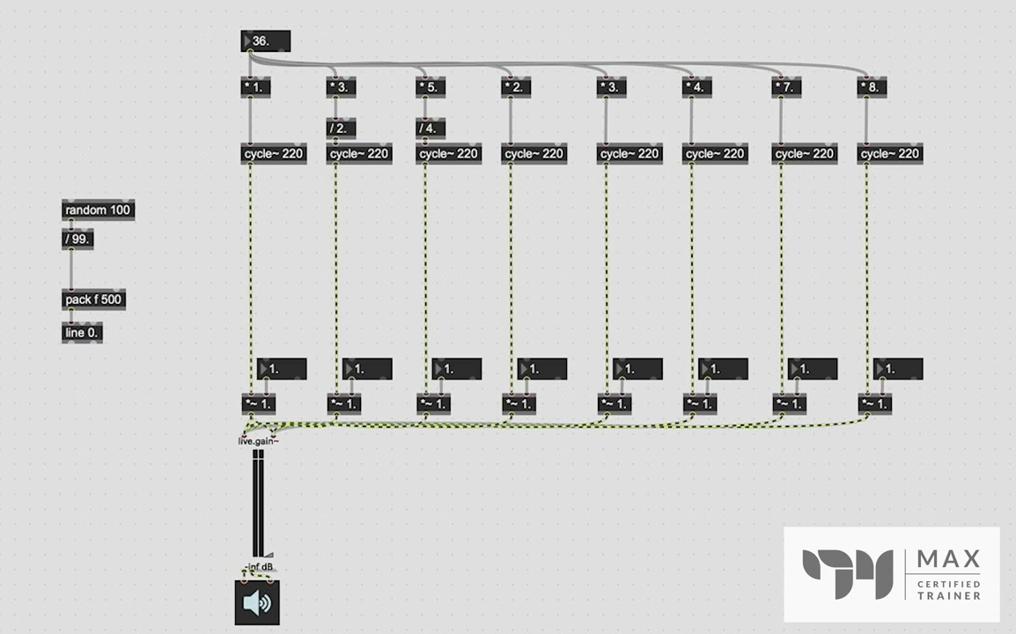
{"action": "mouse_move", "coordinate": [197, 91]}
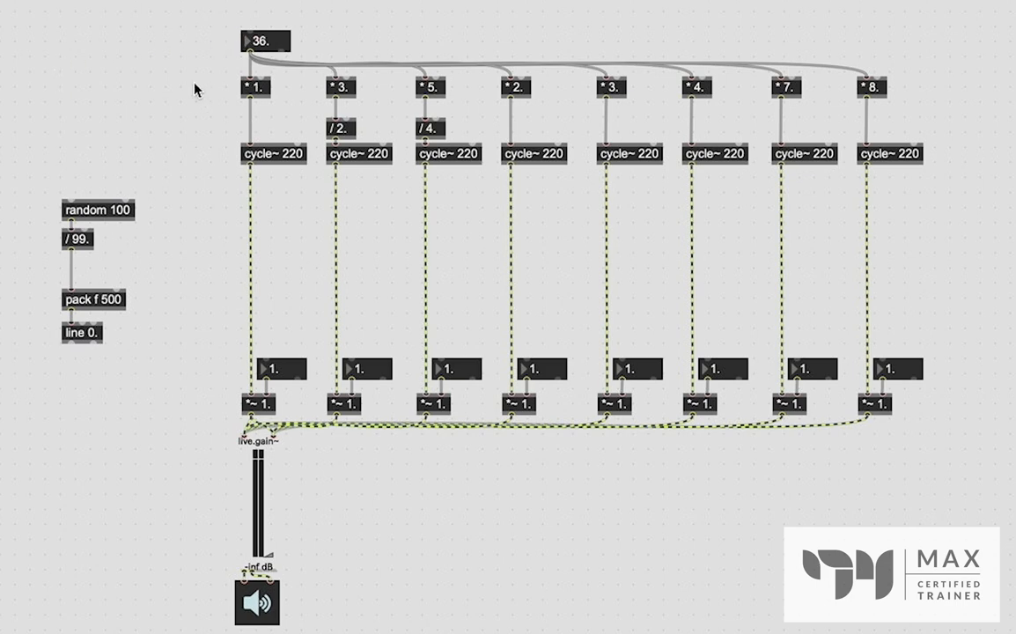
{"action": "mouse_move", "coordinate": [73, 171]}
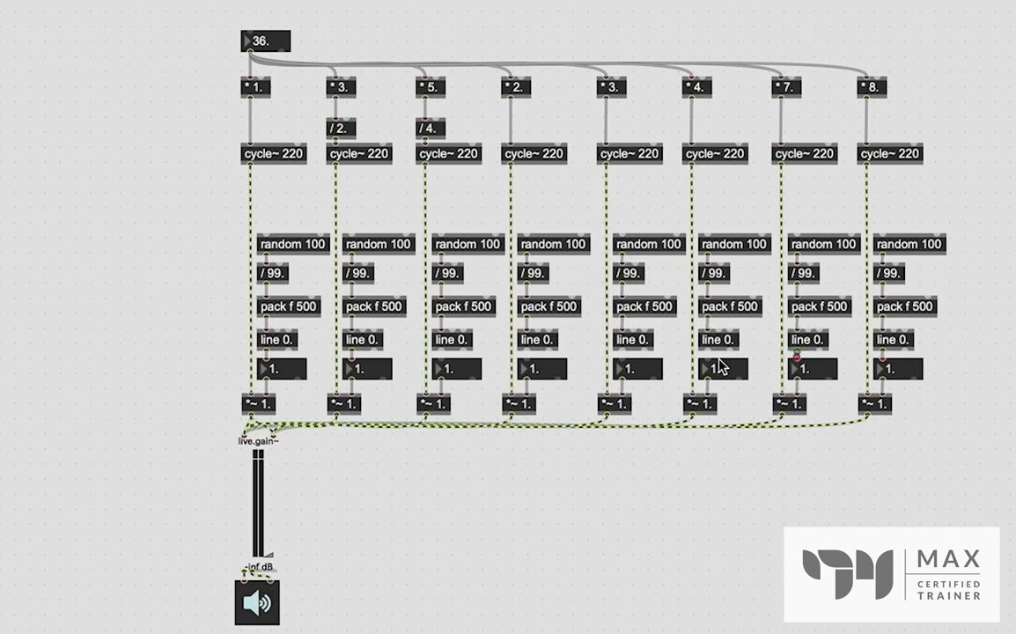
{"action": "mouse_move", "coordinate": [626, 356]}
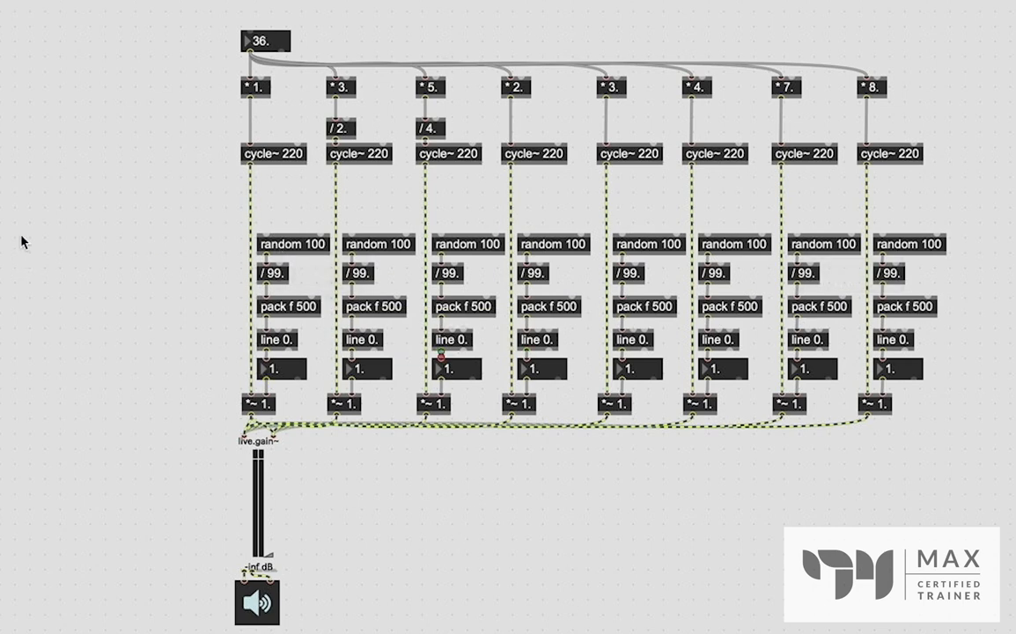
Add random 8 and sel 0 1 2 3 4 5 6 7, routing sel outlets to each partial's random 100
{"action": "type", "text": "random 8"}
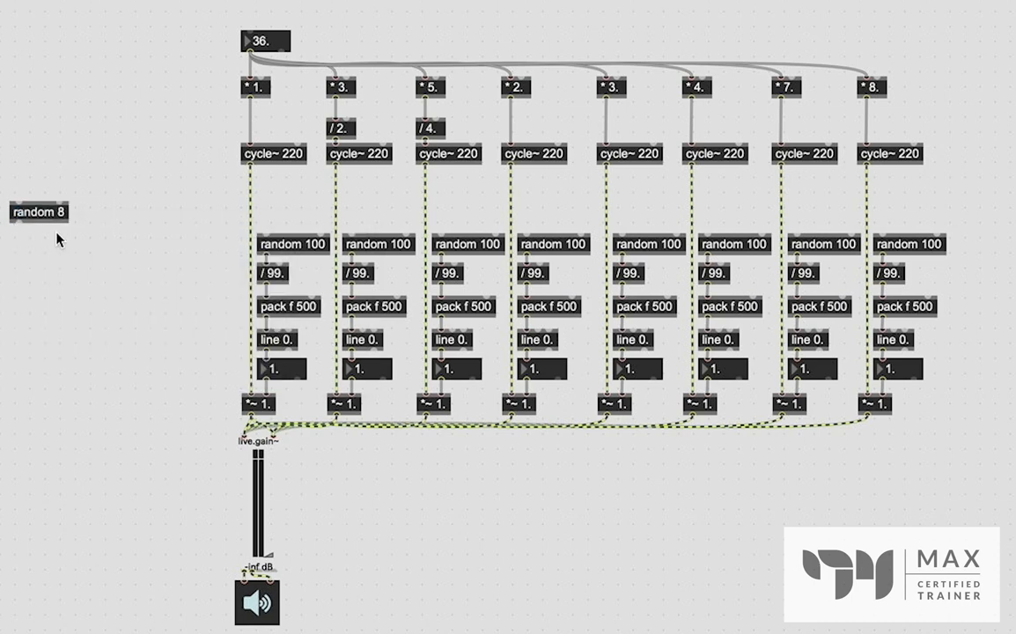
{"action": "left_click_drag", "start_coordinate": [40, 212], "coordinate": [70, 168]}
{"action": "type", "text": "s"}
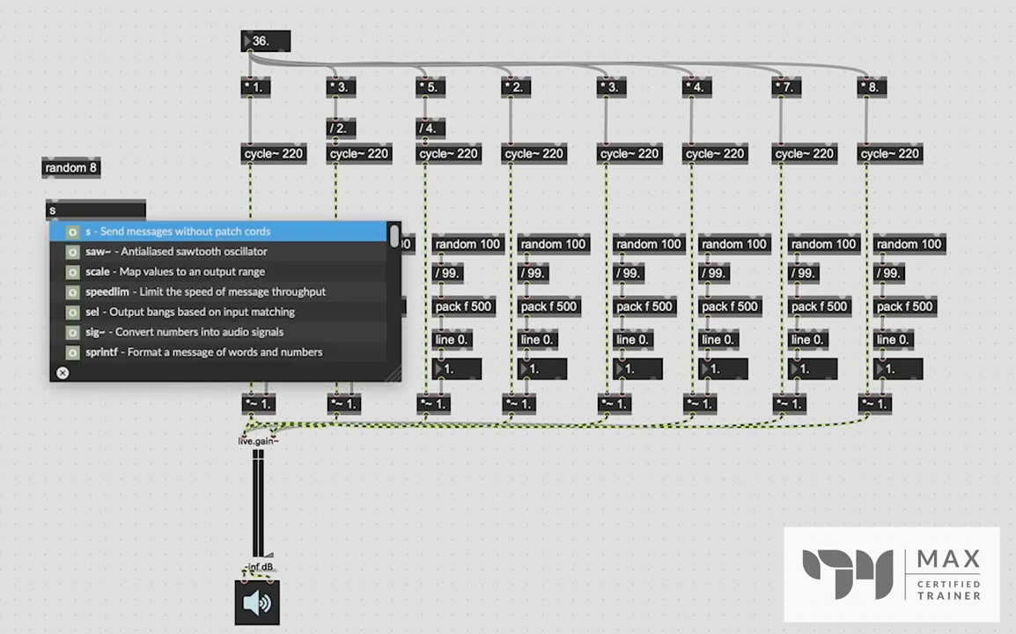
{"action": "type", "text": "el 0 1 2 3 4 5 6 7"}
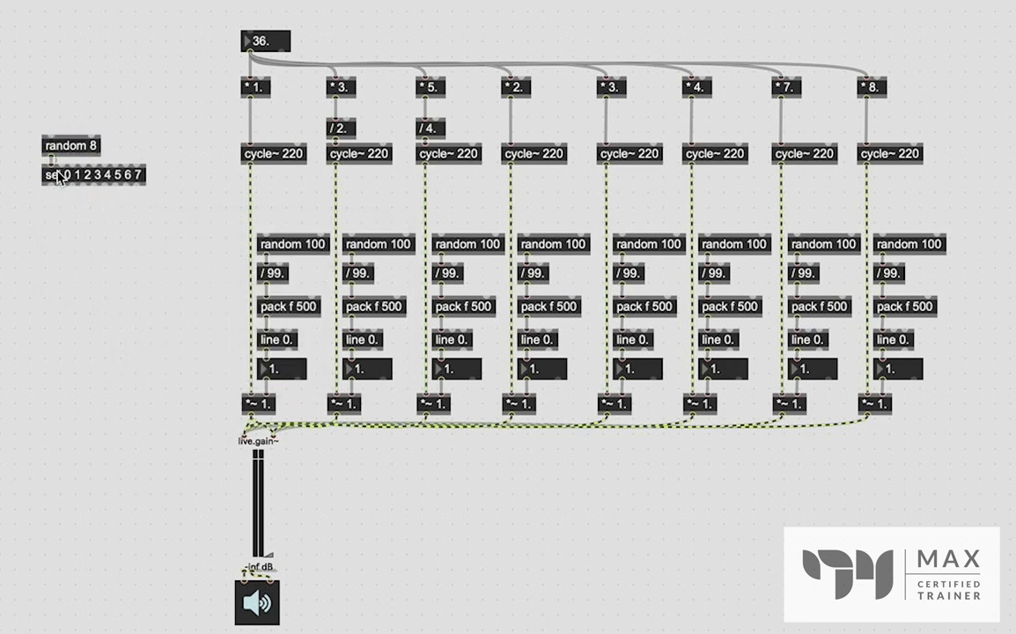
{"action": "left_click_drag", "start_coordinate": [56, 186], "coordinate": [264, 231]}
{"action": "type", "text": "metro @active"}
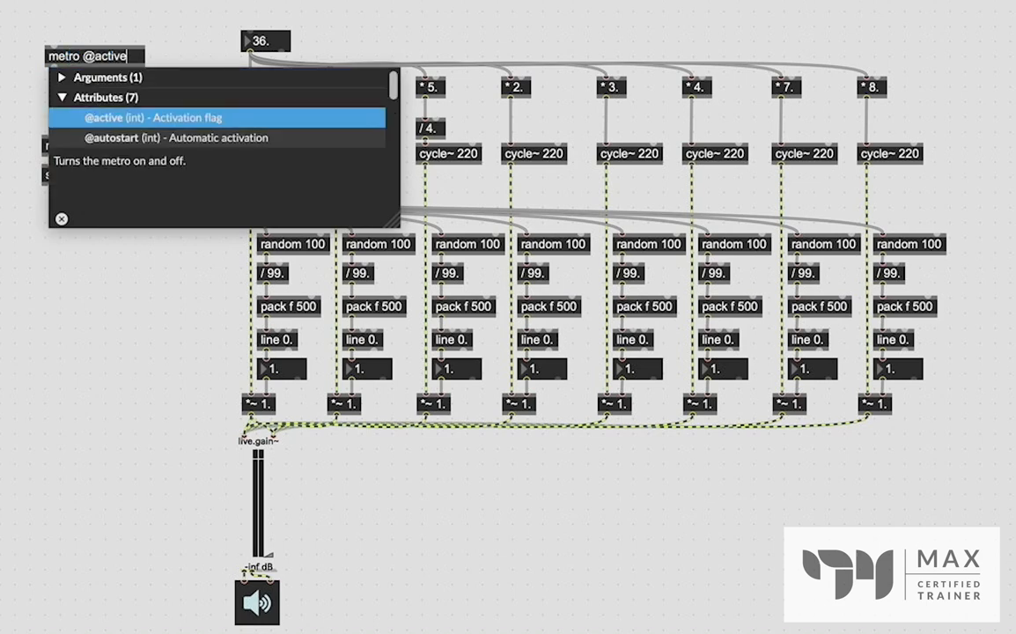
{"action": "type", "text": "1"}
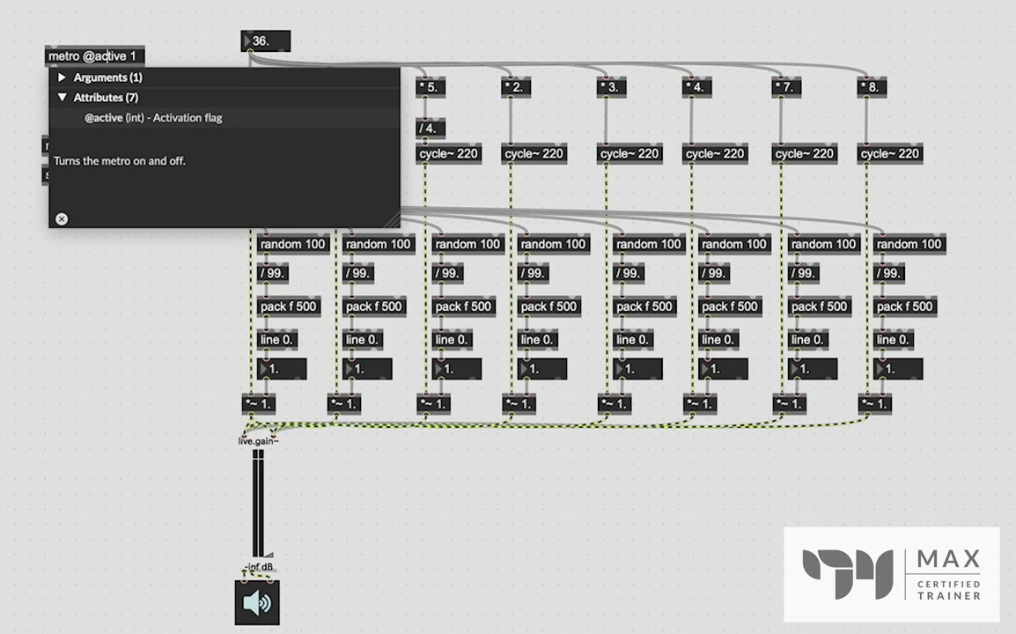
{"action": "type", "text": "500"}
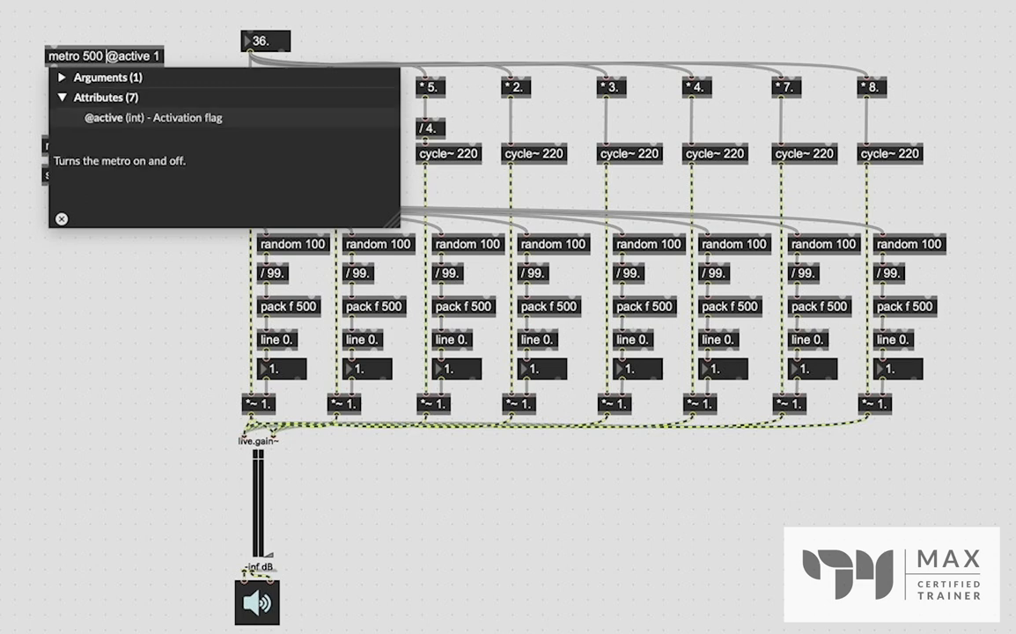
{"action": "left_click", "coordinate": [103, 56]}
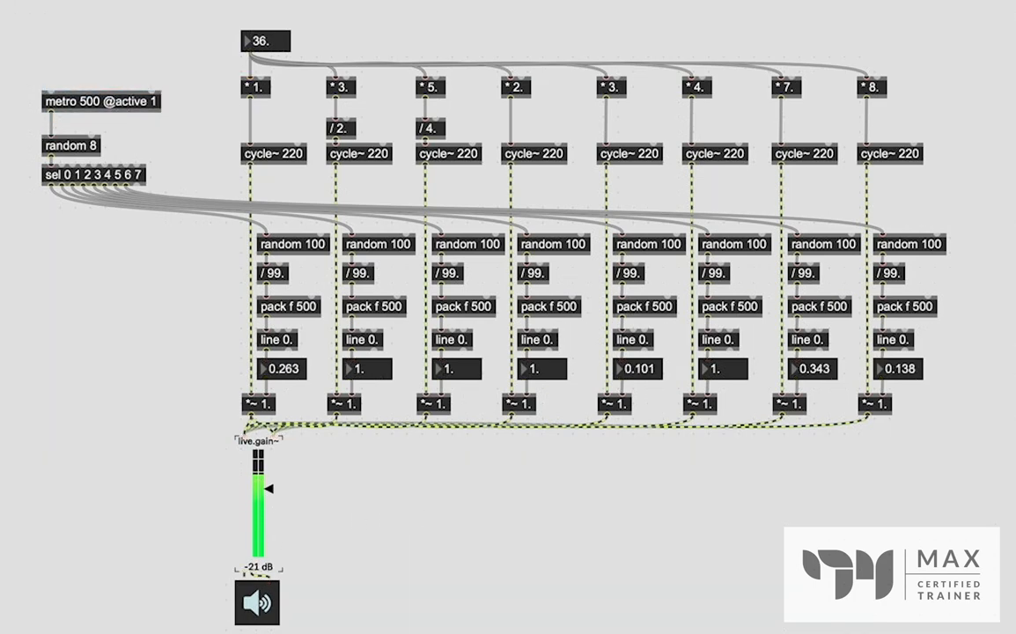
Raise live.gain~ to about -16 dB, then lower the output to about -49 dB
{"action": "left_click_drag", "start_coordinate": [258, 494], "coordinate": [262, 482]}
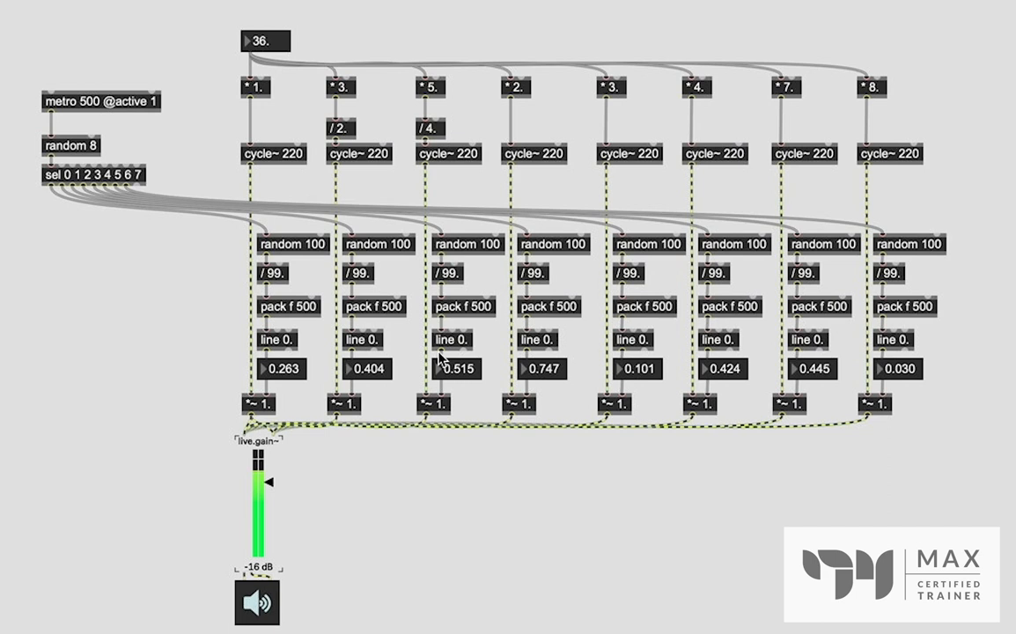
{"action": "left_click", "coordinate": [265, 41]}
{"action": "type", "text": "112."}
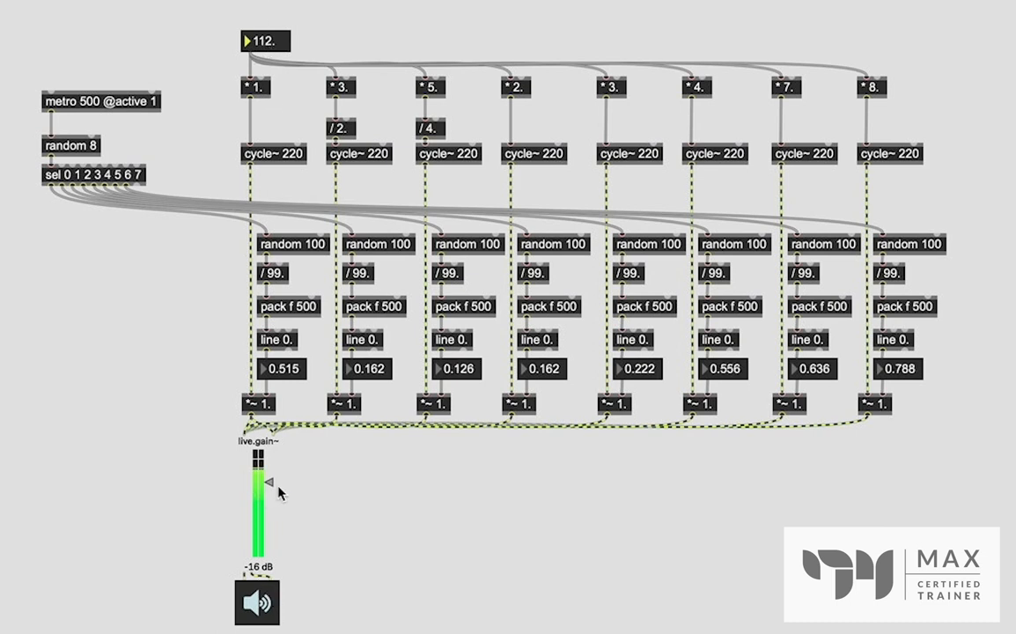
{"action": "left_click_drag", "start_coordinate": [259, 482], "coordinate": [259, 525]}
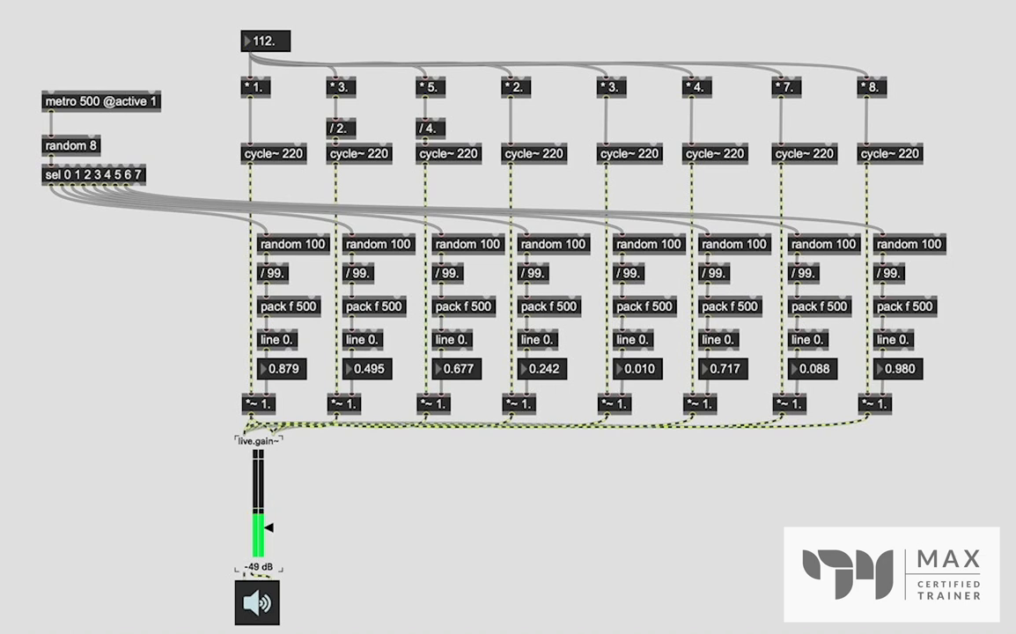